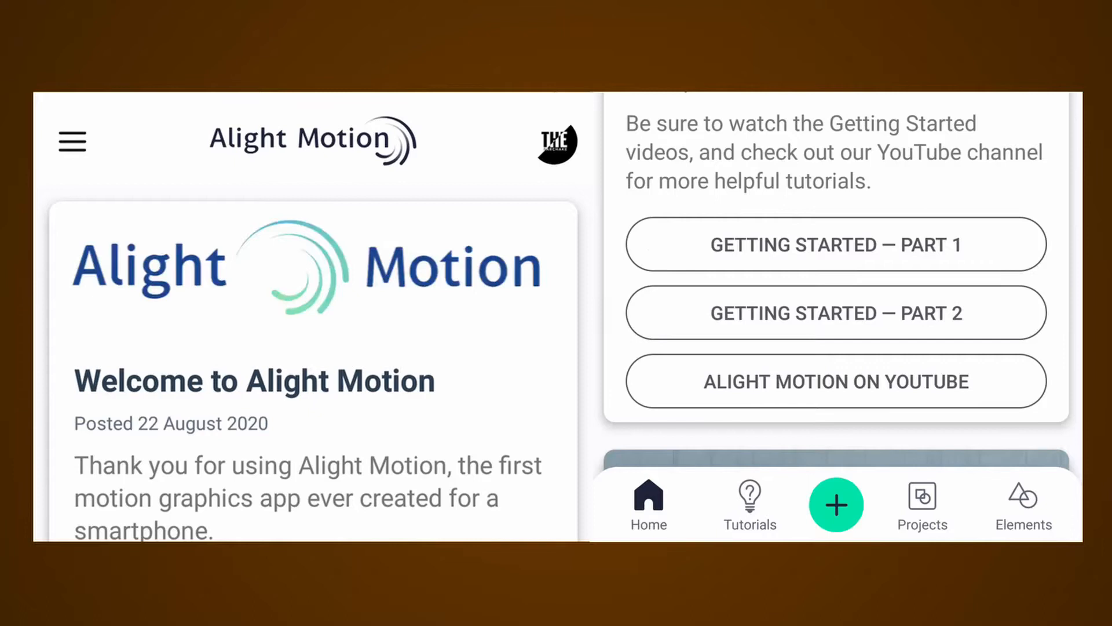
- Create the project 'Cinematic Title Animation' at 16:9, 1080p, 30 fps, black background
left_click(835, 504)
type("Cinematic Title Animation")
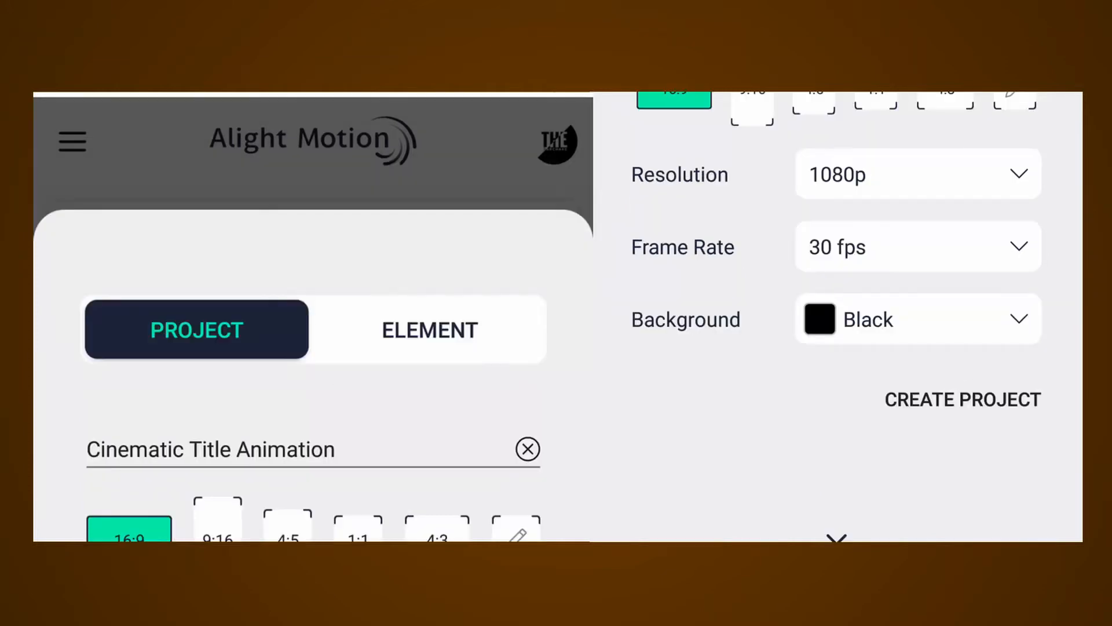
left_click(962, 399)
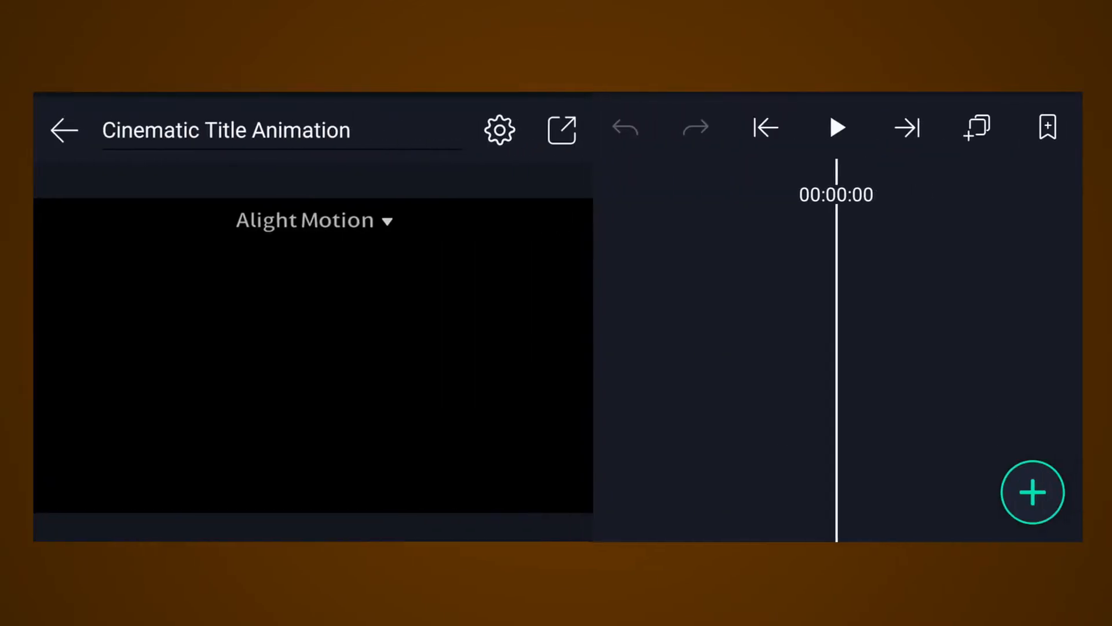
- Add a text layer reading CINEMATIC TITLE
left_click(1032, 492)
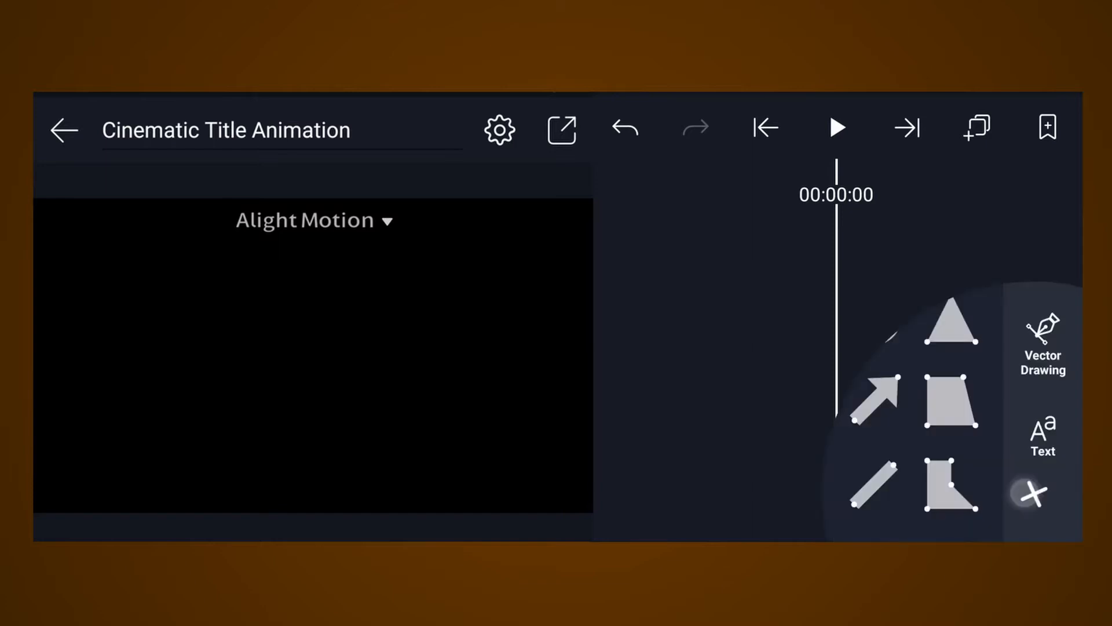
left_click(1043, 436)
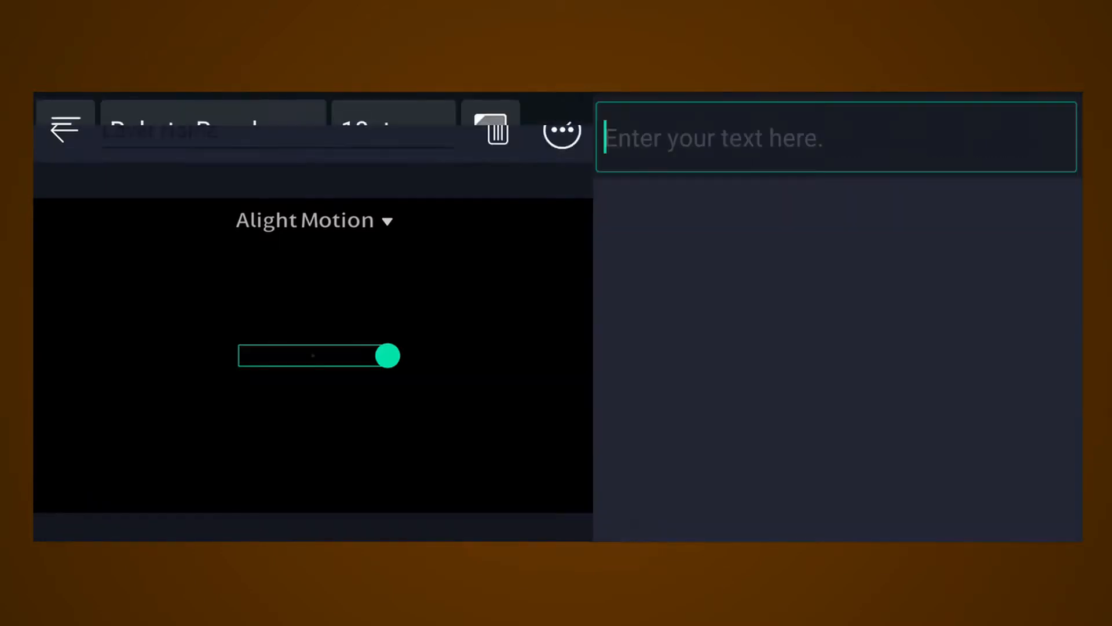
type("CI")
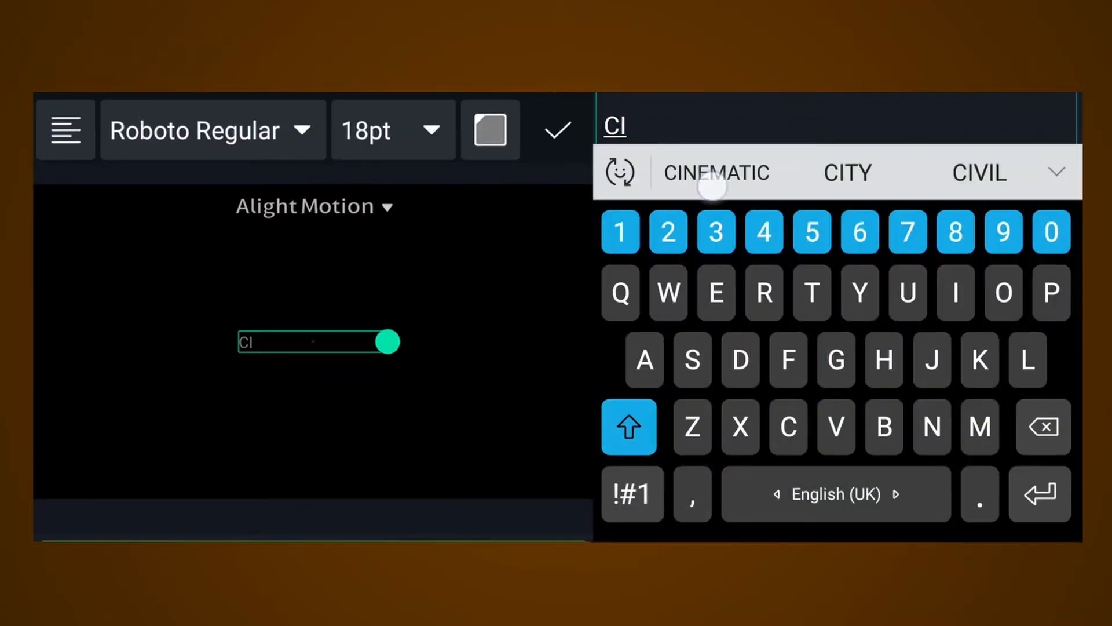
left_click(715, 172)
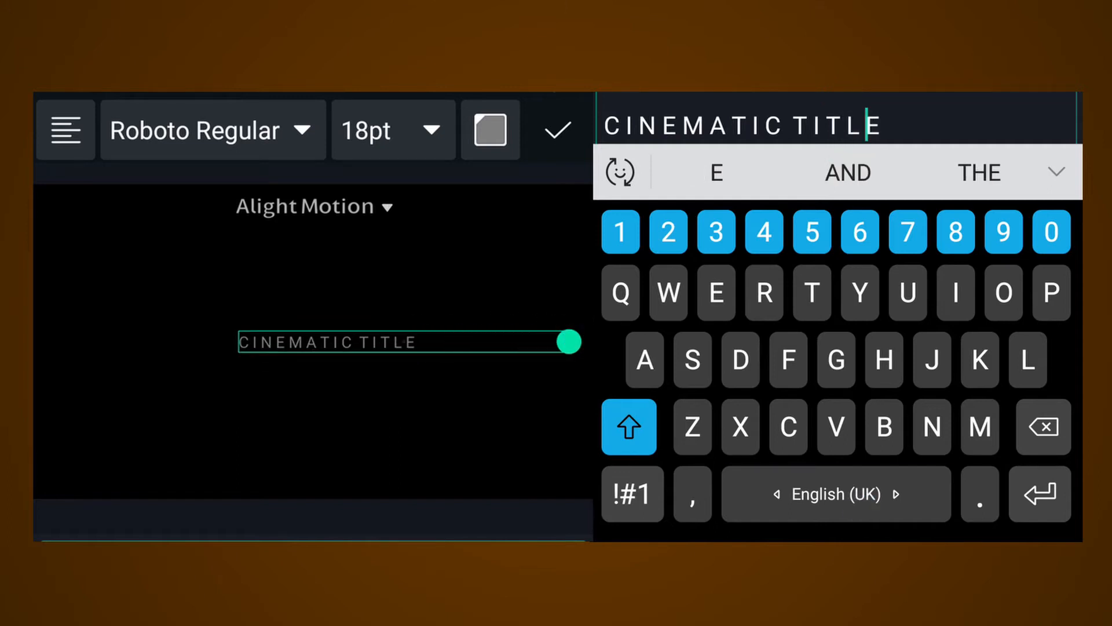
- Colour the title text white and bring up the font list
left_click(489, 129)
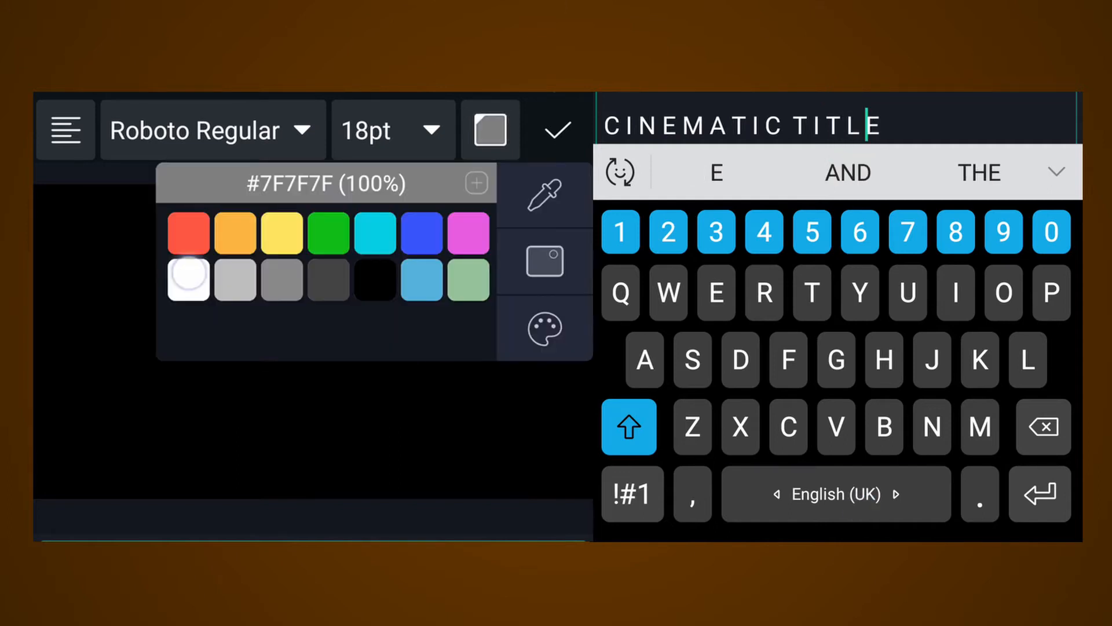
left_click(188, 275)
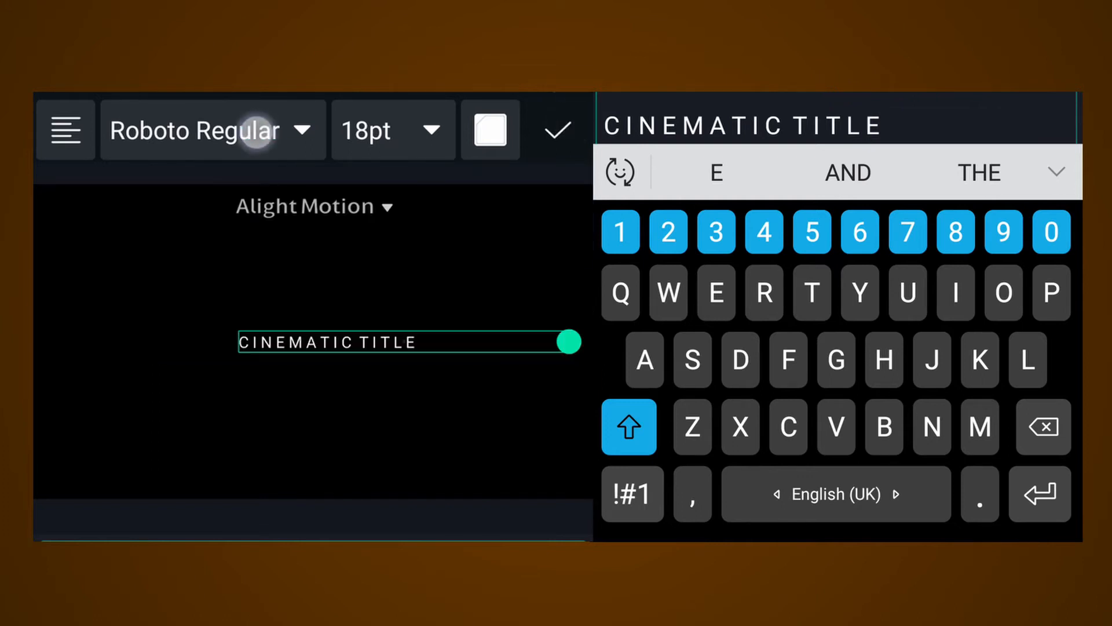
left_click(195, 130)
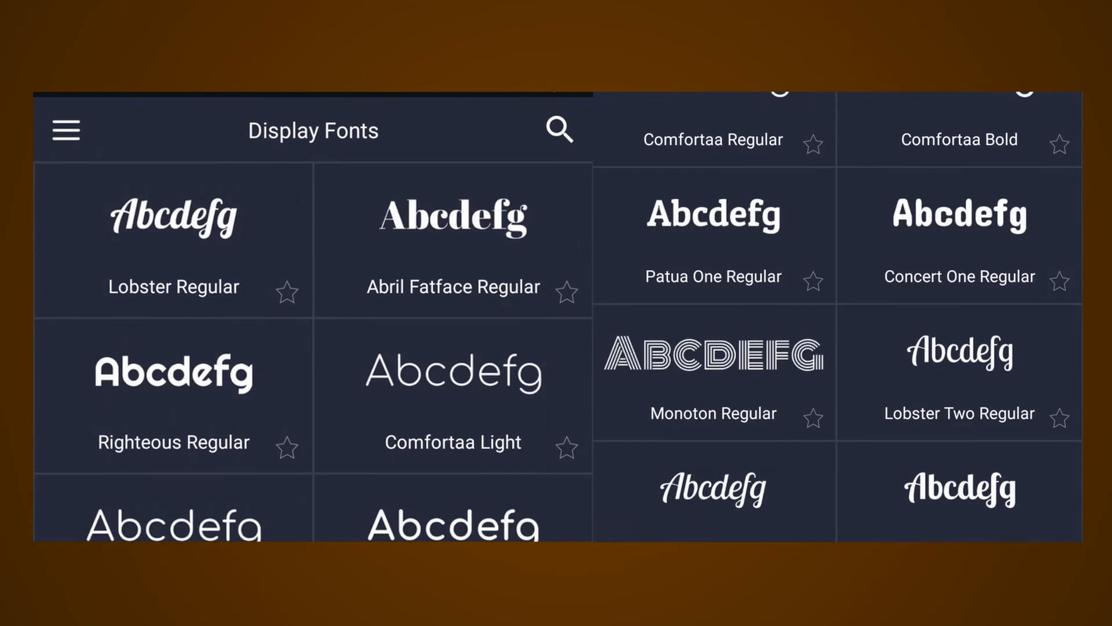
- Apply a thin display font and enlarge the title, centred on the canvas
left_click(959, 138)
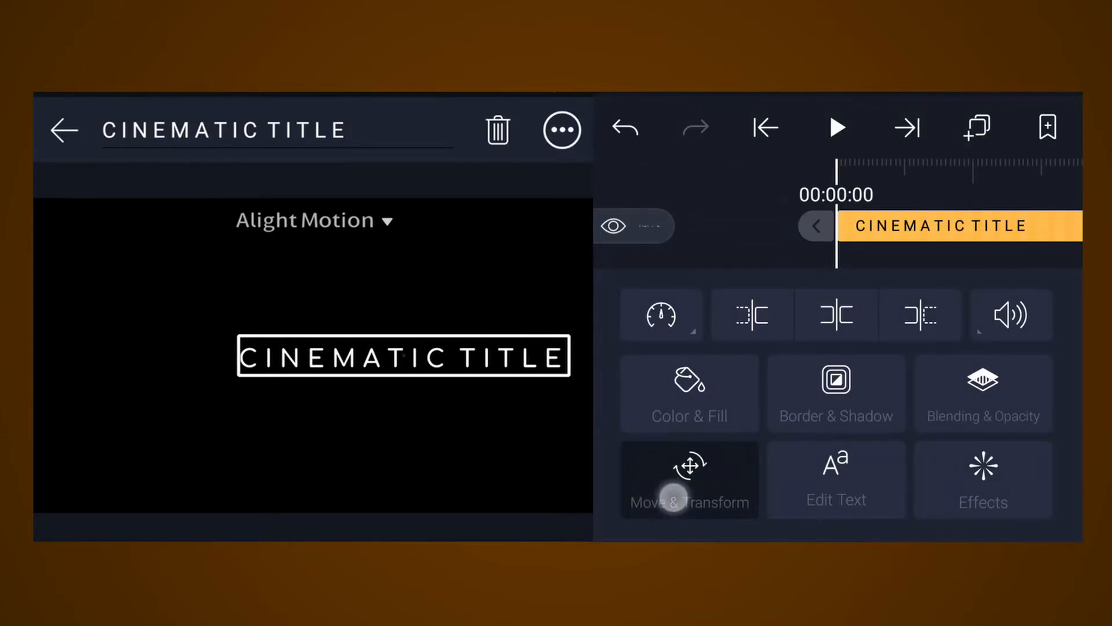
left_click(688, 478)
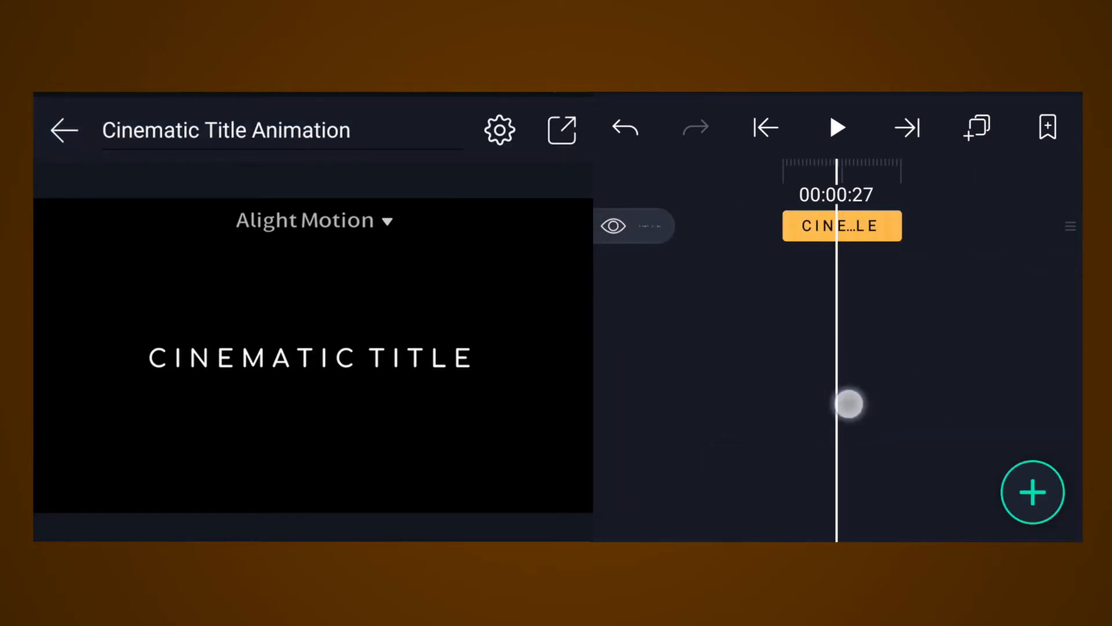
- Extend the CINEMATIC TITLE layer to about six seconds, ending at 00:05:29
left_click(841, 226)
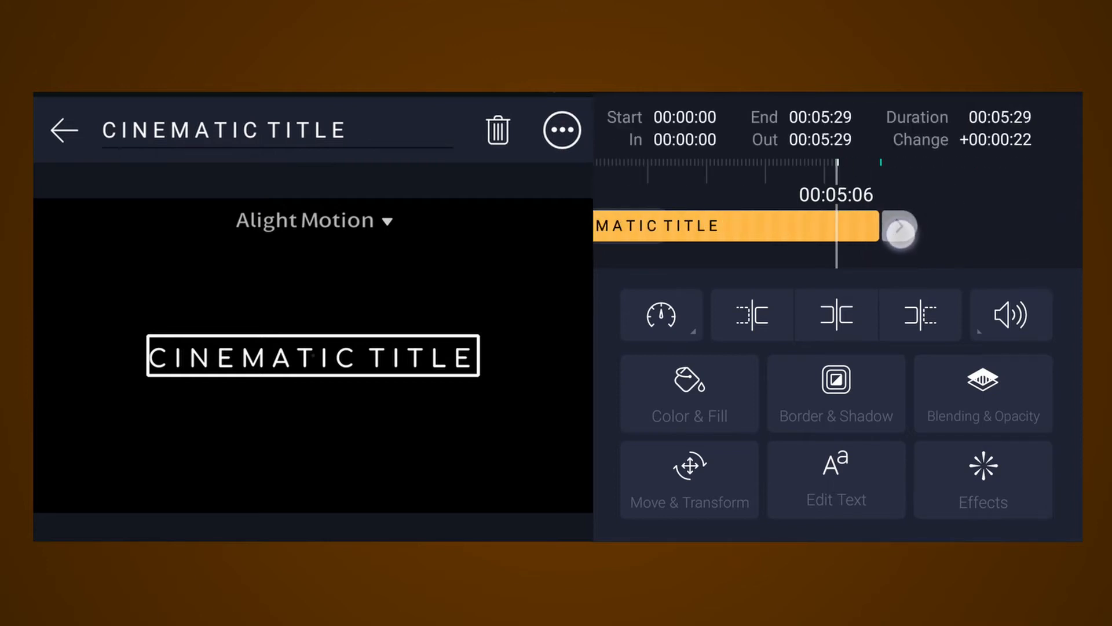
left_click(64, 130)
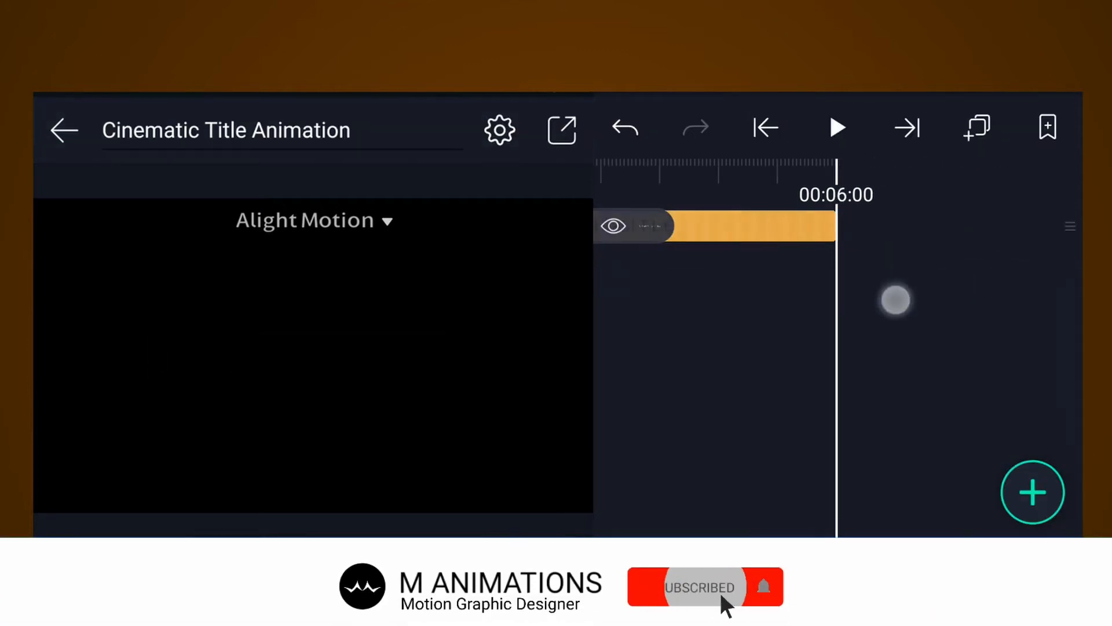
left_click(766, 129)
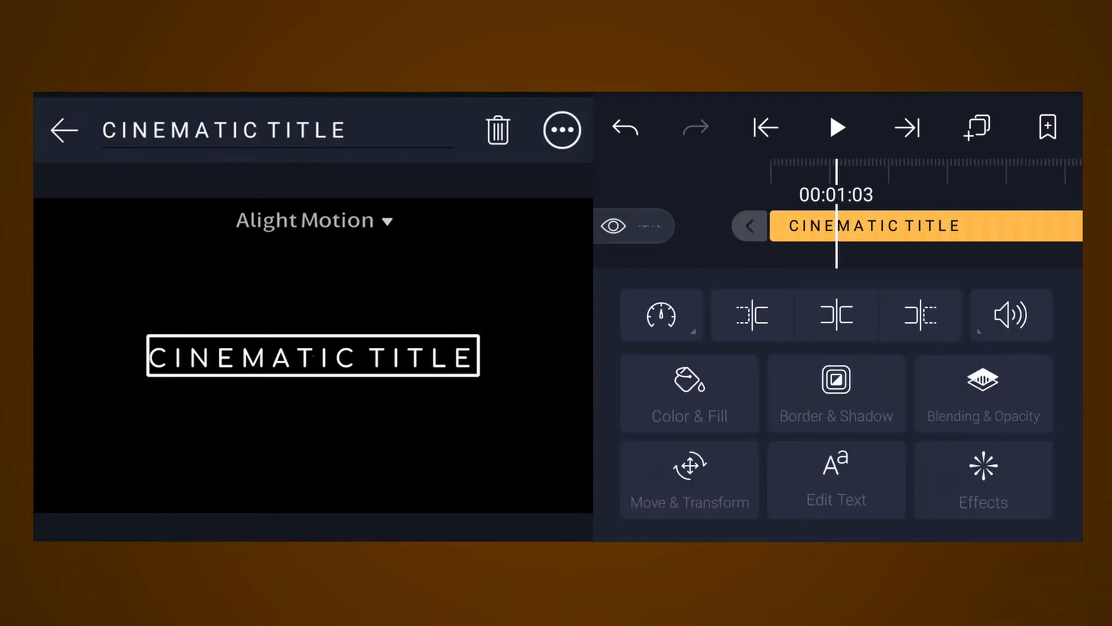
- Add a Fade In/Out effect with 2.00 s in and 2.00 s out to the title
left_click(984, 478)
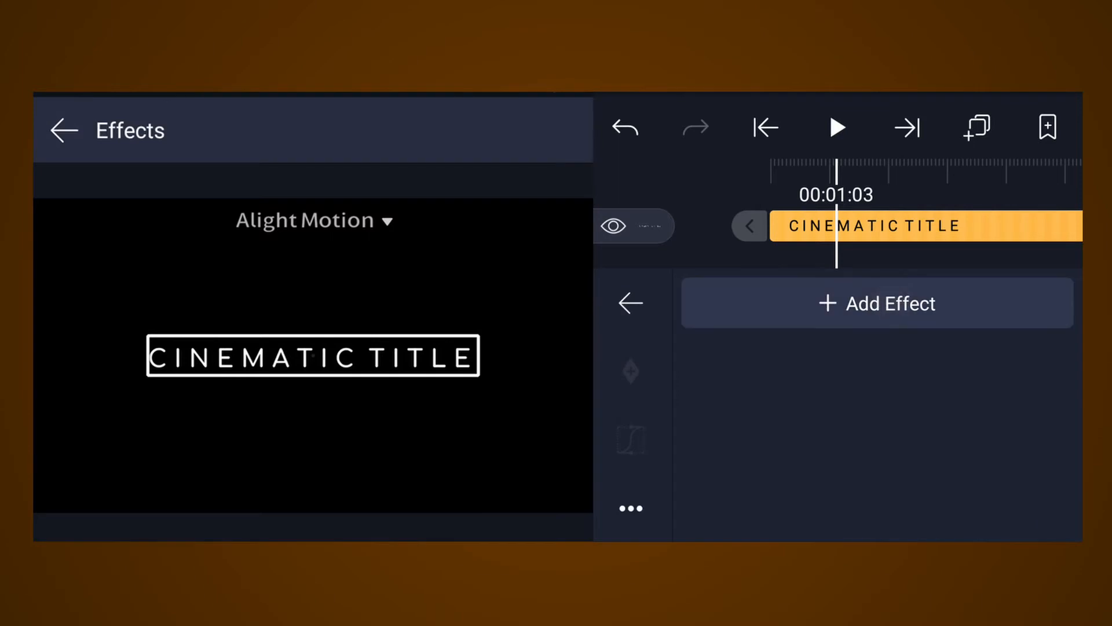
left_click(876, 303)
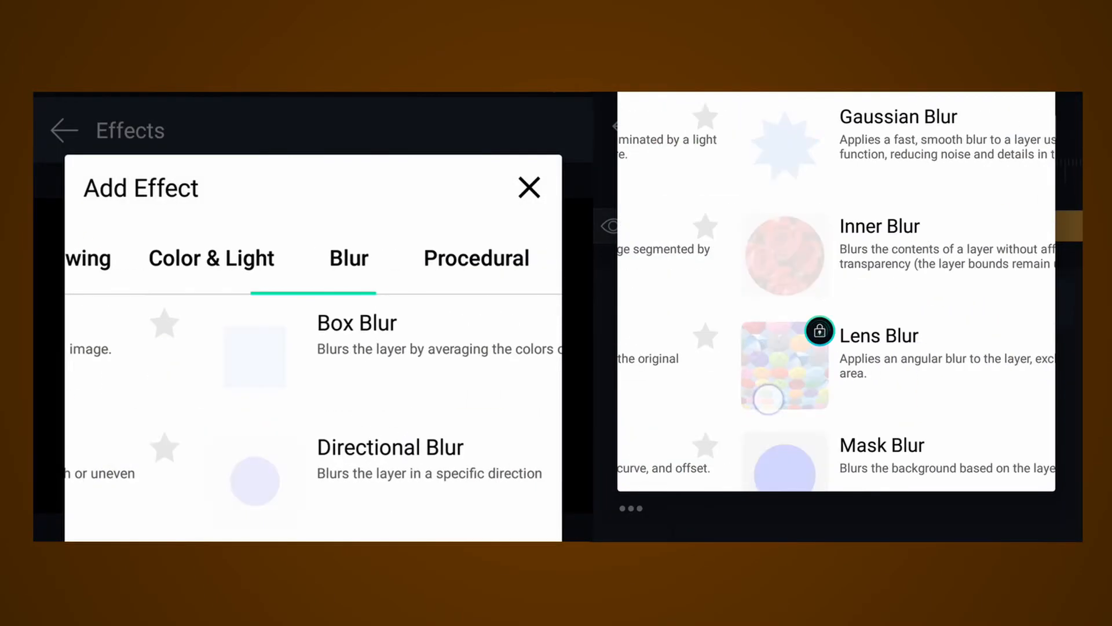
left_click(311, 257)
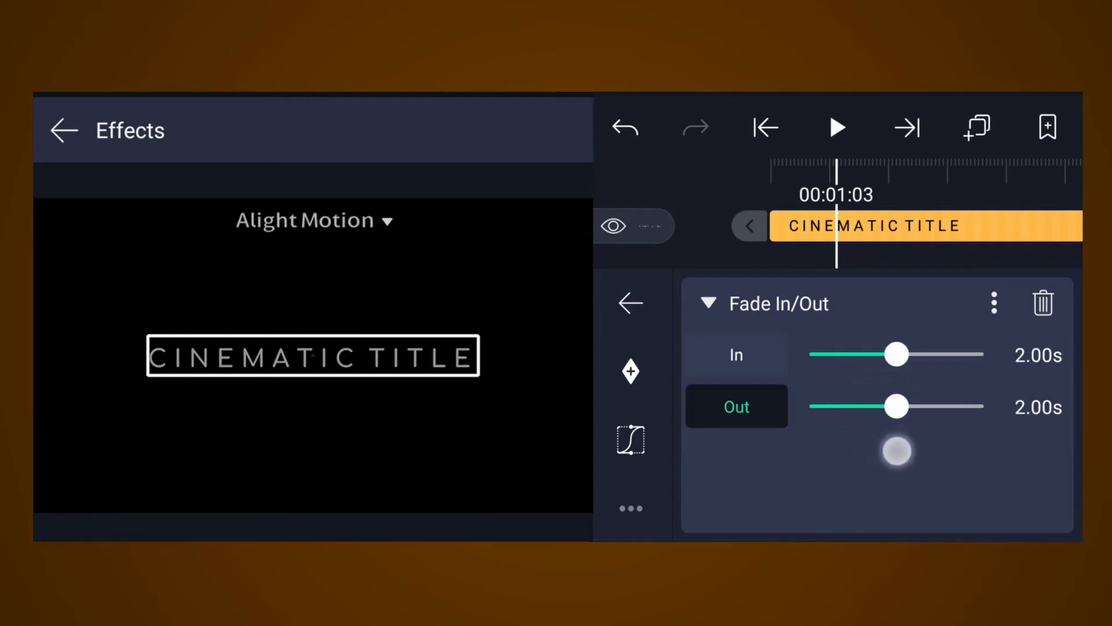
left_click(838, 128)
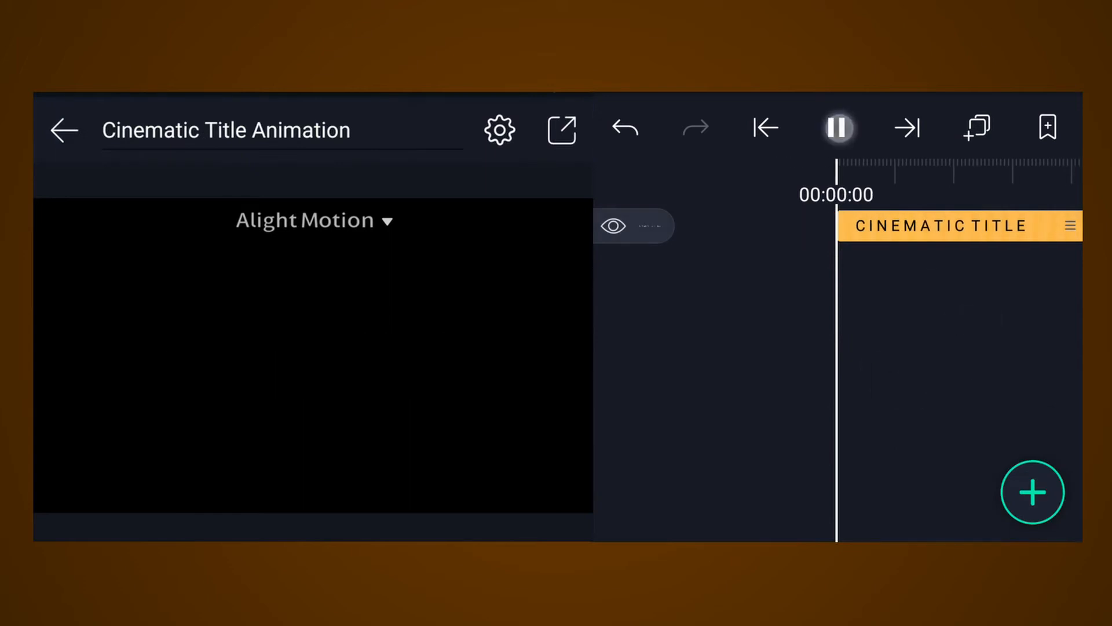
- Preview the title fading in and out, then reselect the title layer
left_click(837, 128)
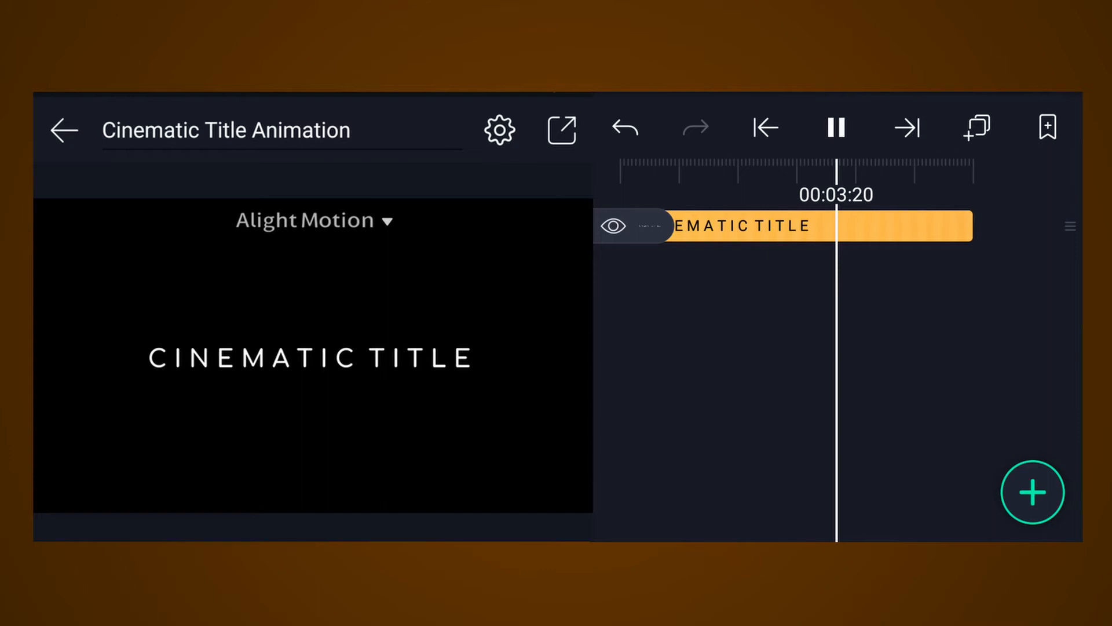
left_click(835, 127)
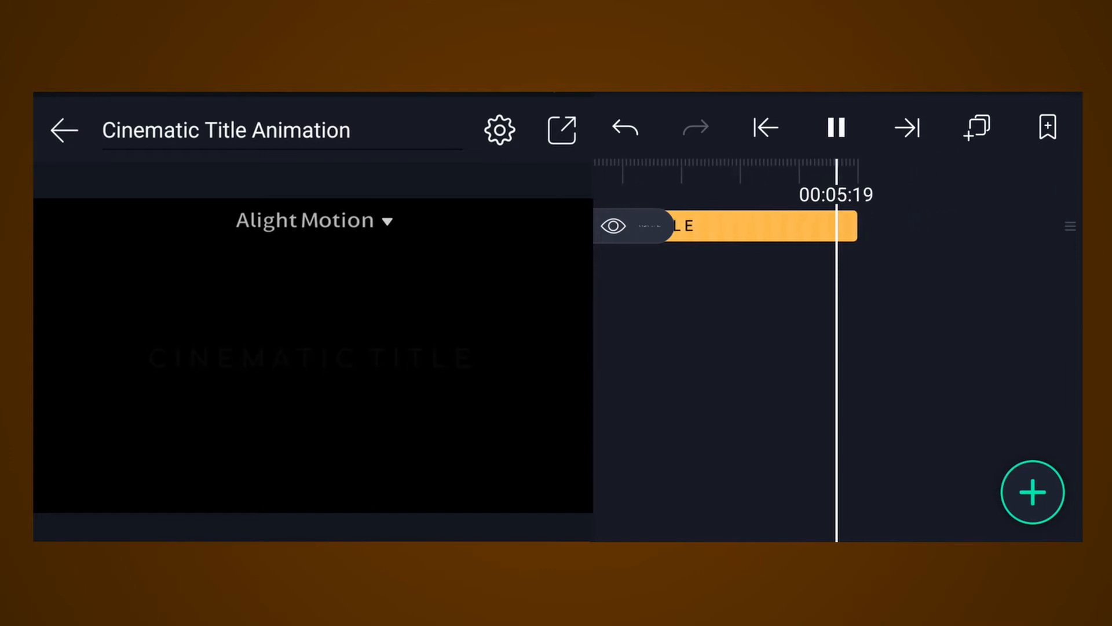
left_click(835, 128)
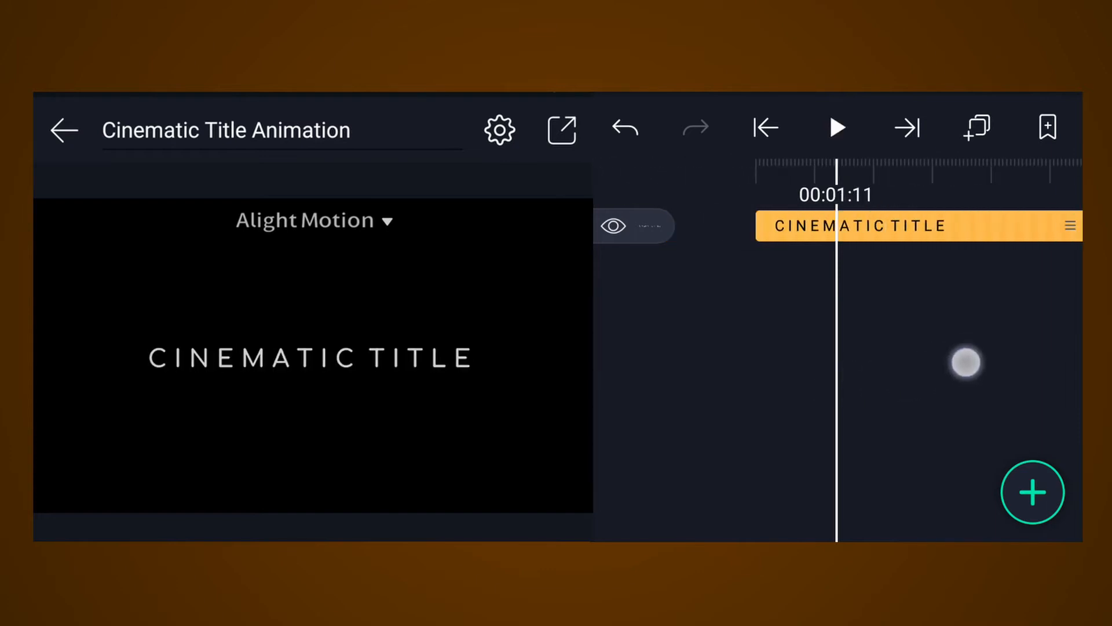
left_click(859, 226)
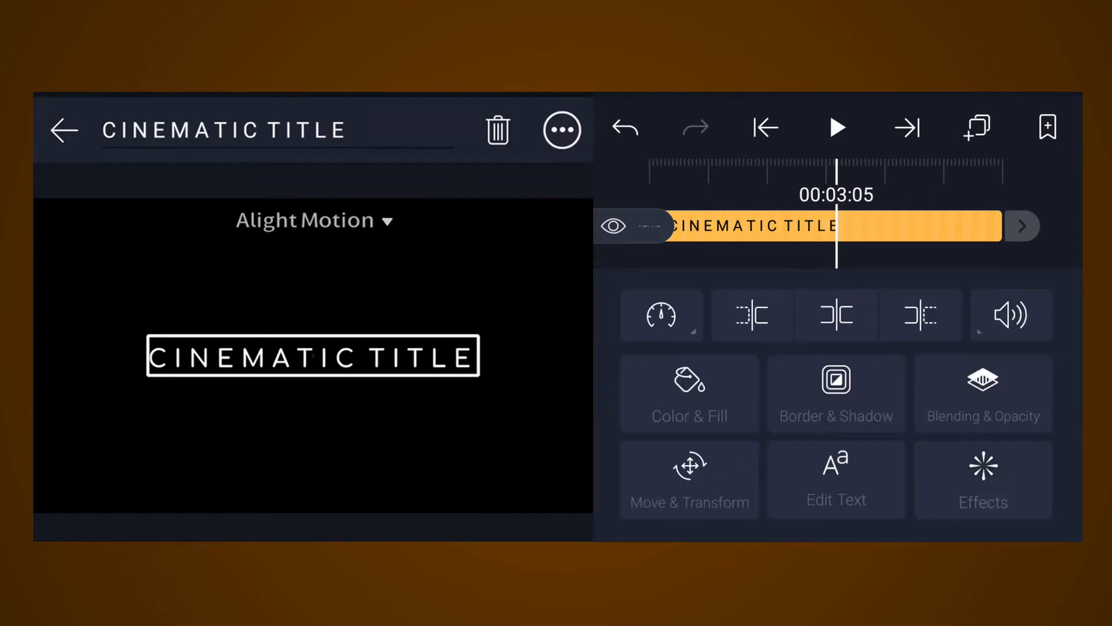
- Add a Gaussian Blur effect at strength 0.200 to the title
left_click(983, 478)
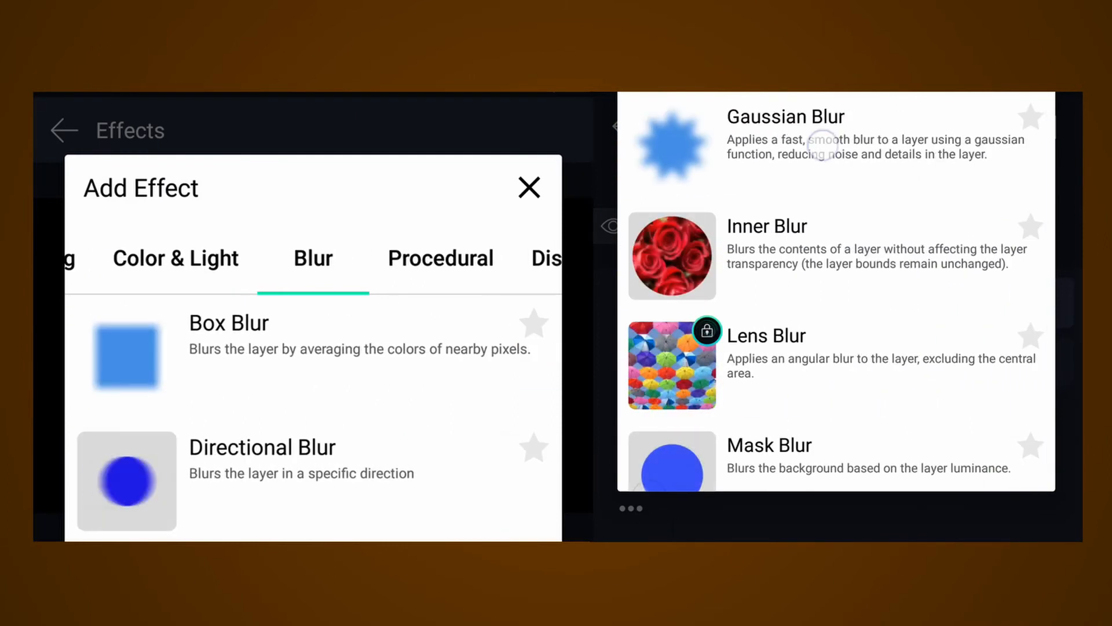
left_click(786, 117)
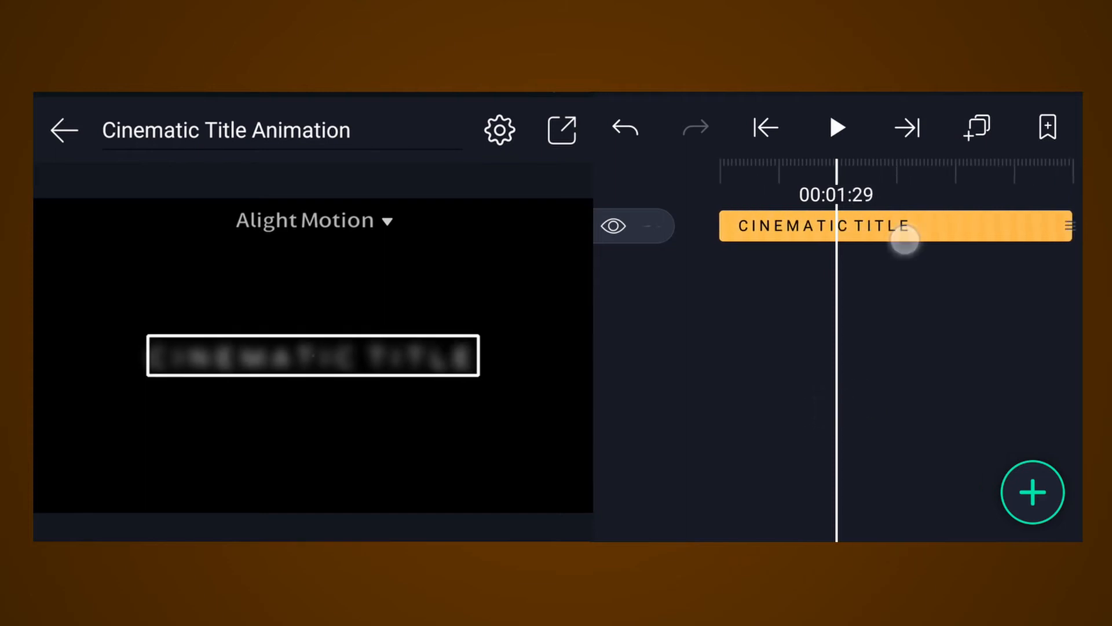
left_click(817, 226)
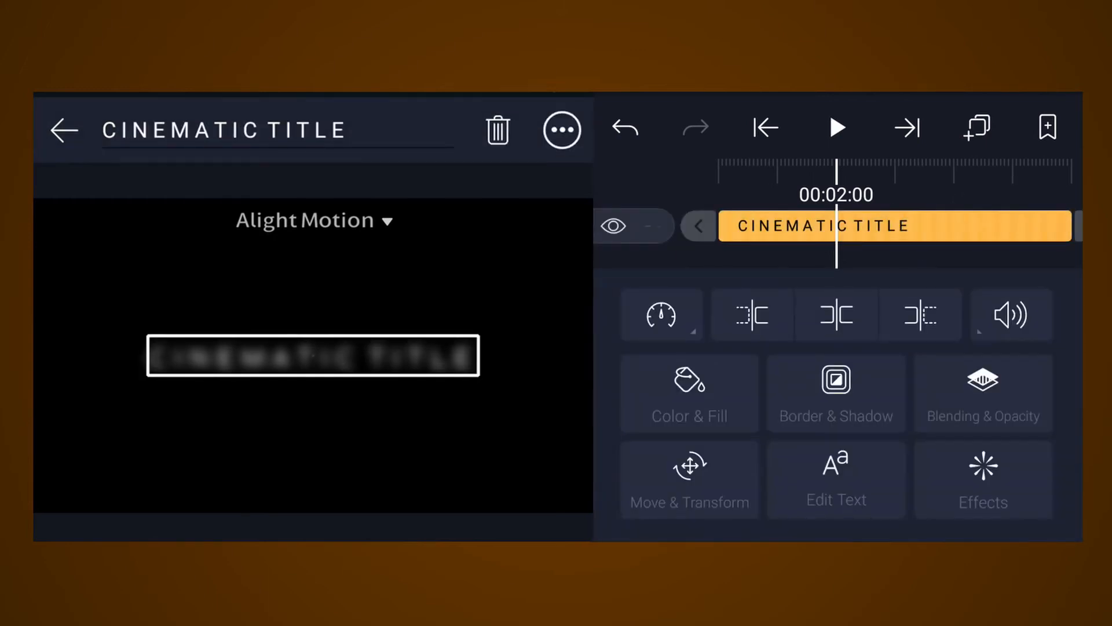
left_click(984, 479)
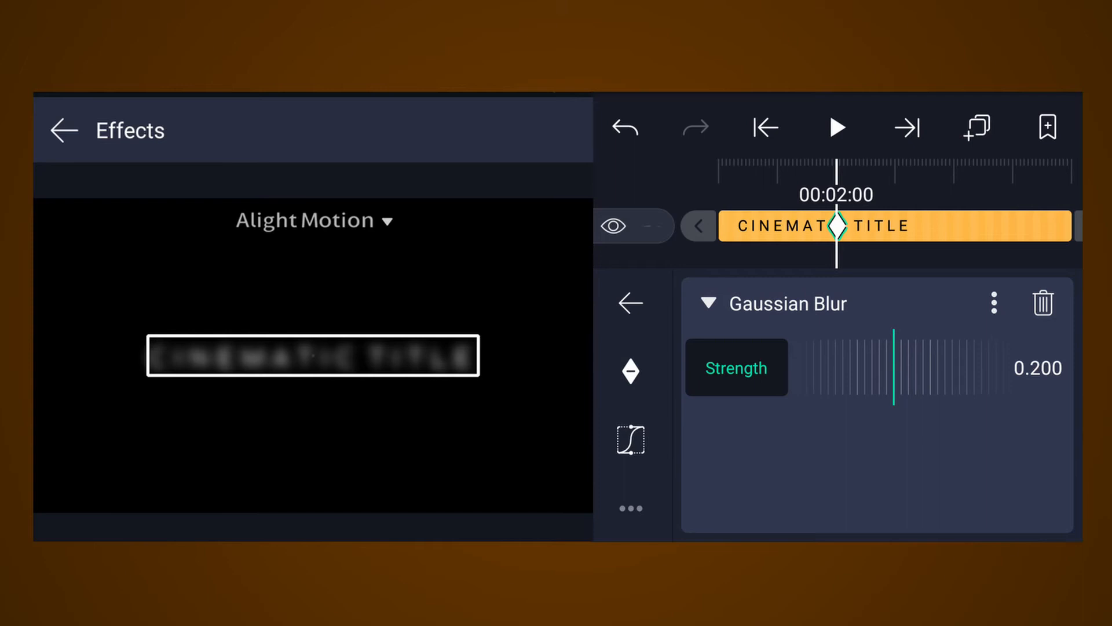
- Keyframe blur strength high at the ends and 0 mid-clip, then preview the animation
left_click(765, 128)
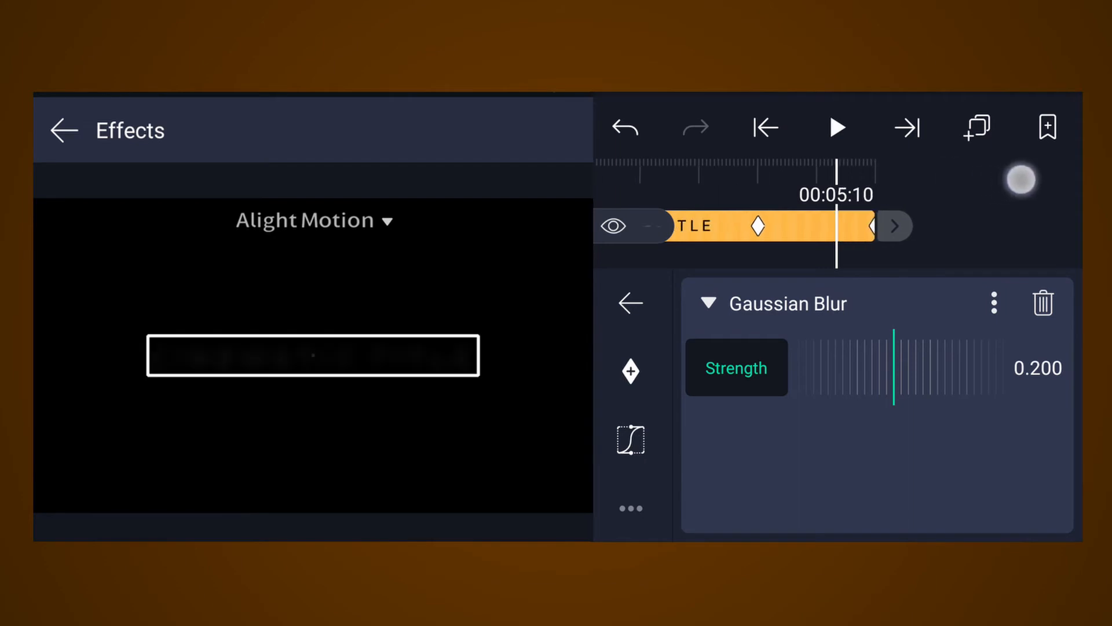
scroll("left", 3)
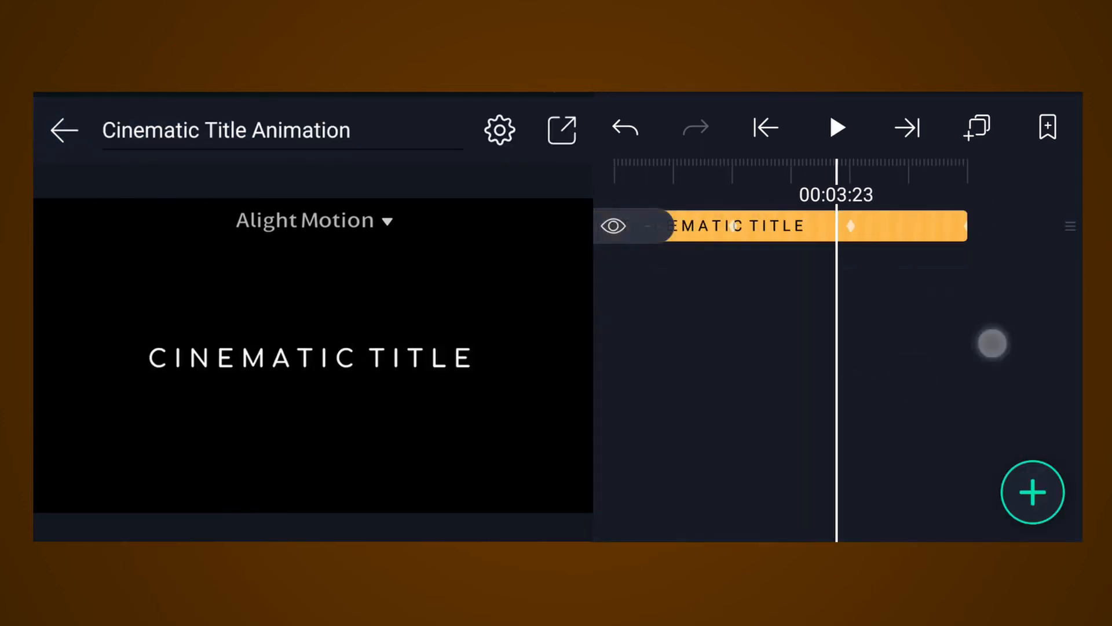
left_click(836, 127)
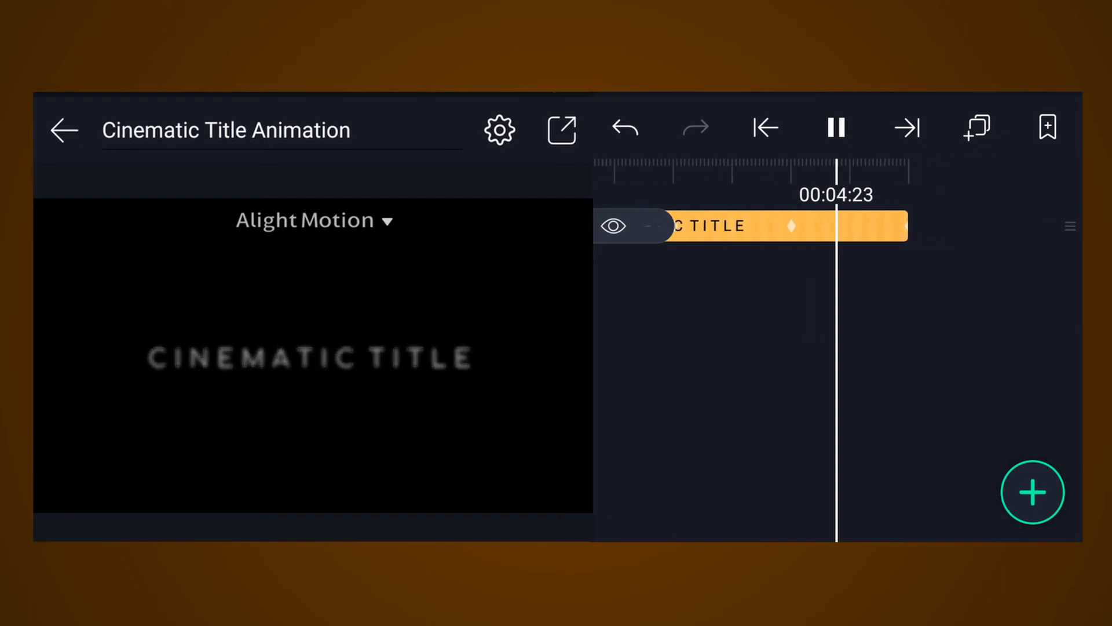
- Bring up Move & Transform for the title, centred at 960, 540
left_click(836, 129)
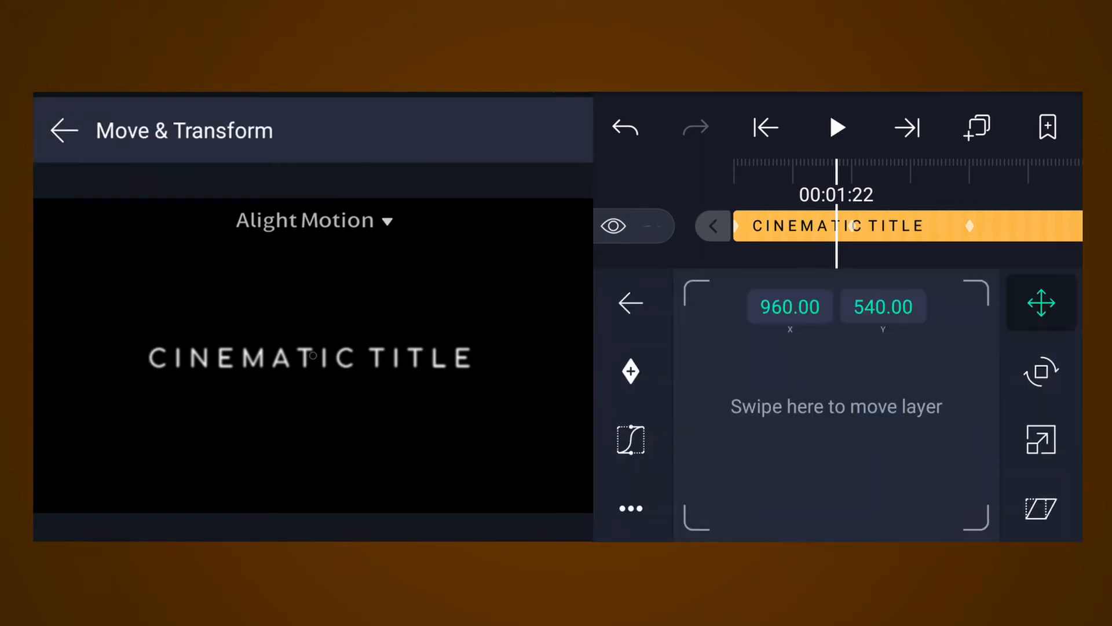
- Keyframe the title's scale to grow from 1135 px to 1170 px wide by 00:04:00
left_click(1040, 438)
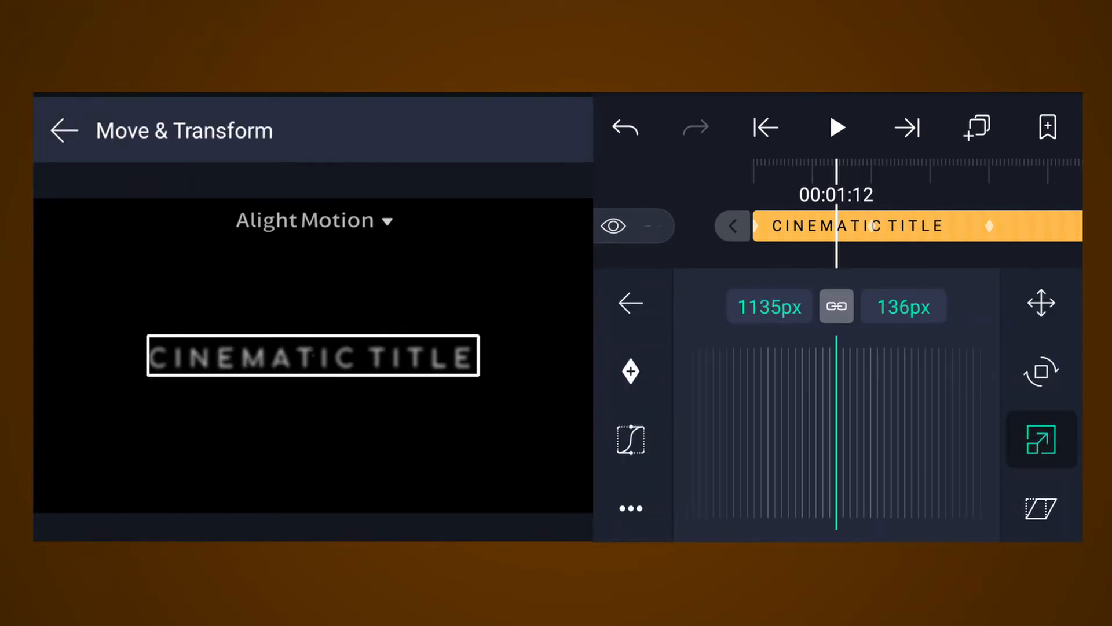
left_click(765, 128)
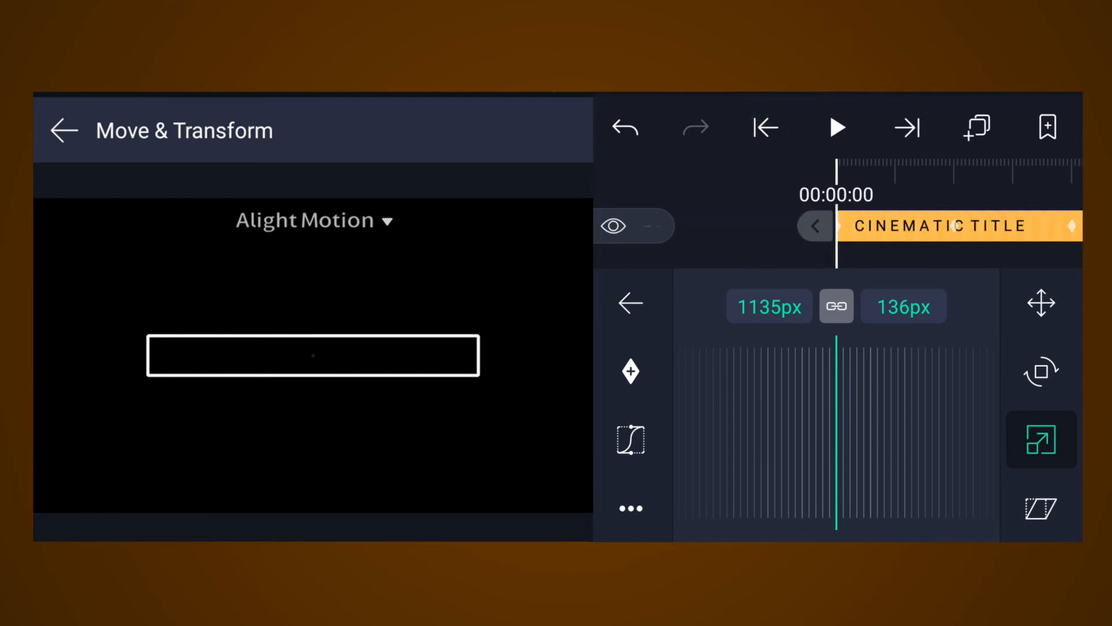
left_click(628, 371)
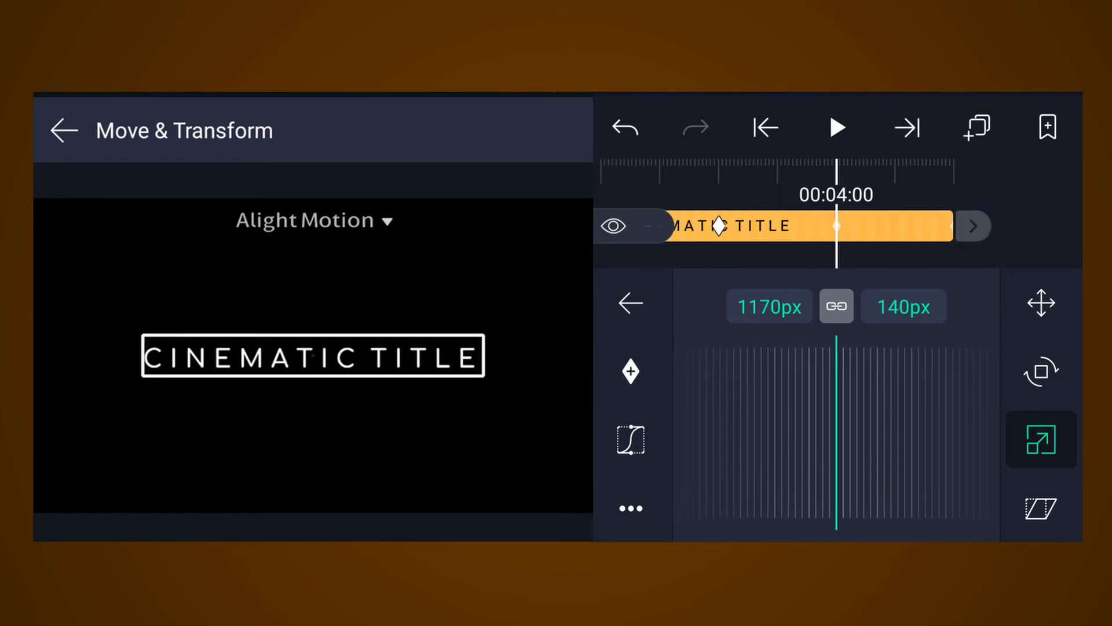
left_click(629, 372)
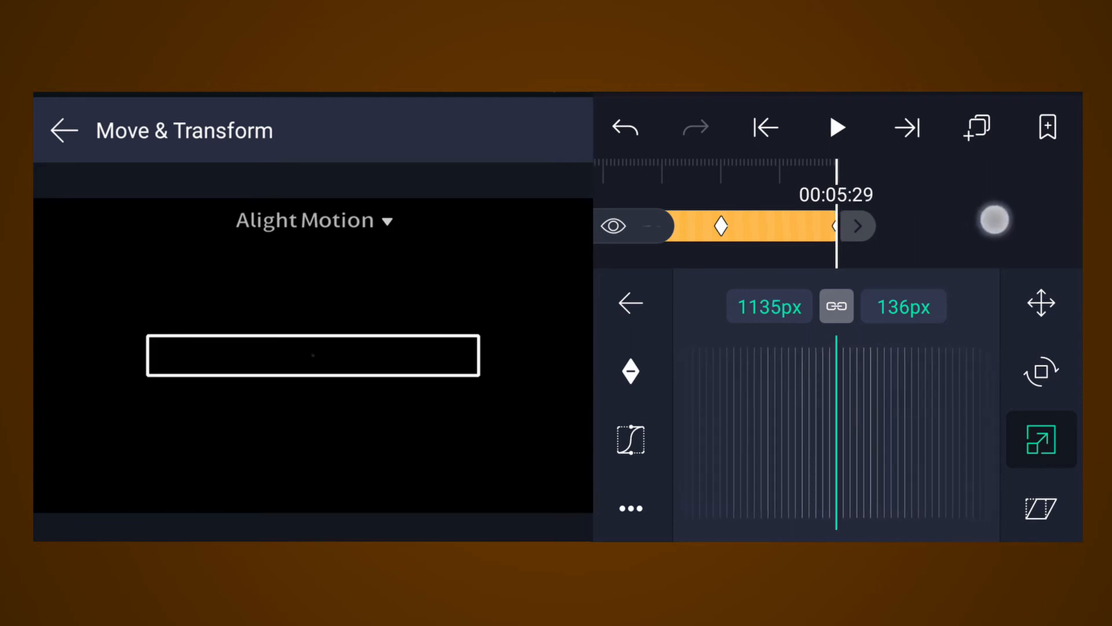
left_click(63, 130)
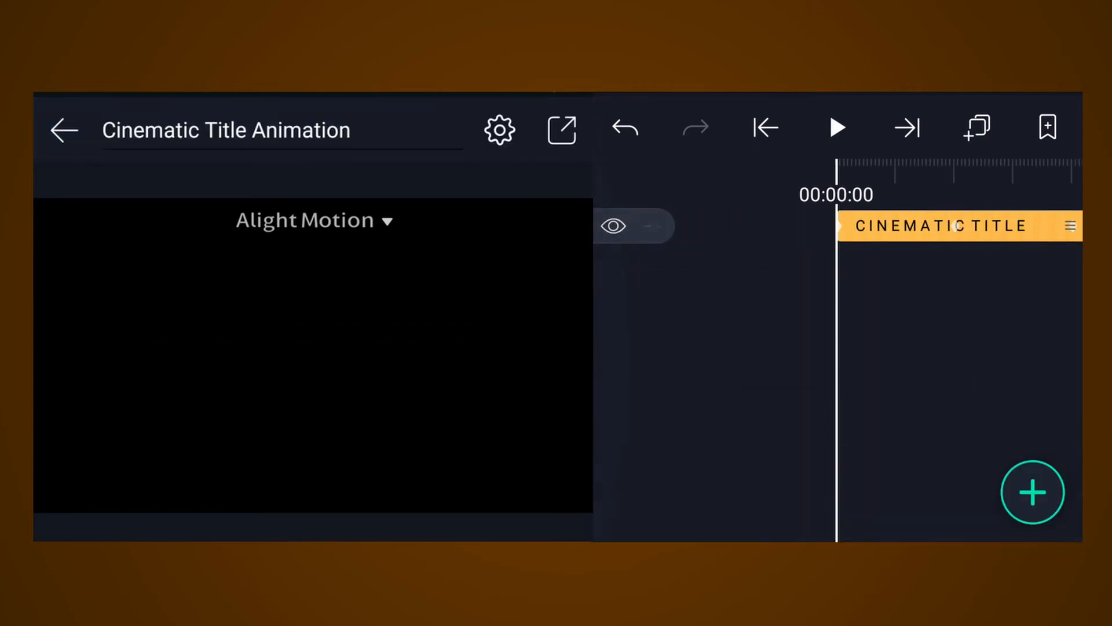
- Preview the scaling title animation, pause it, and reopen the CINEMATIC TITLE layer's options
left_click(837, 128)
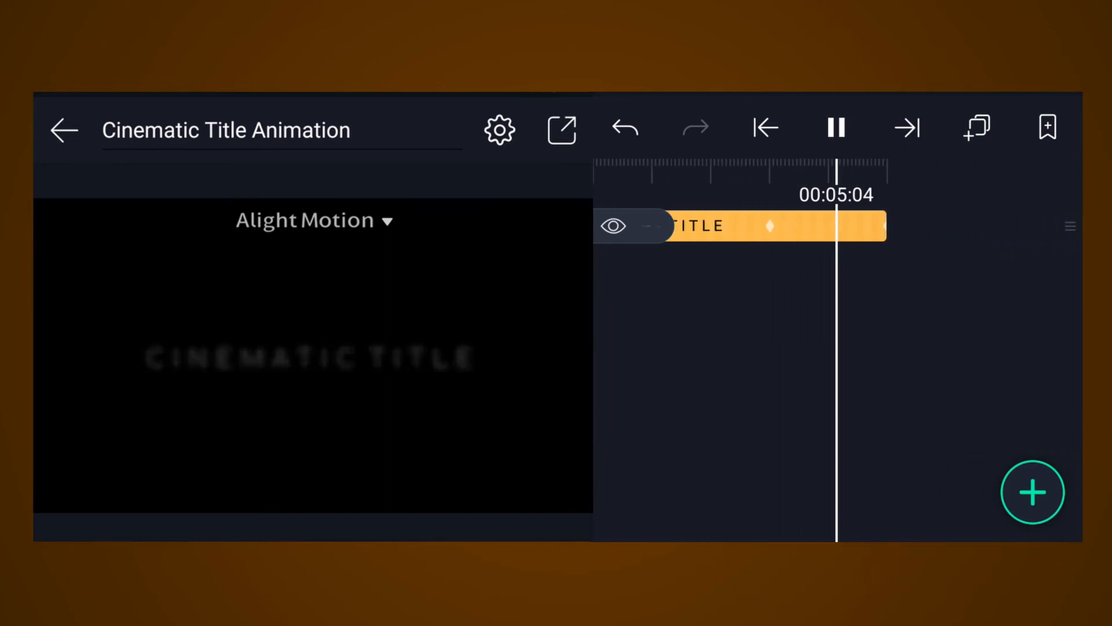
left_click(836, 128)
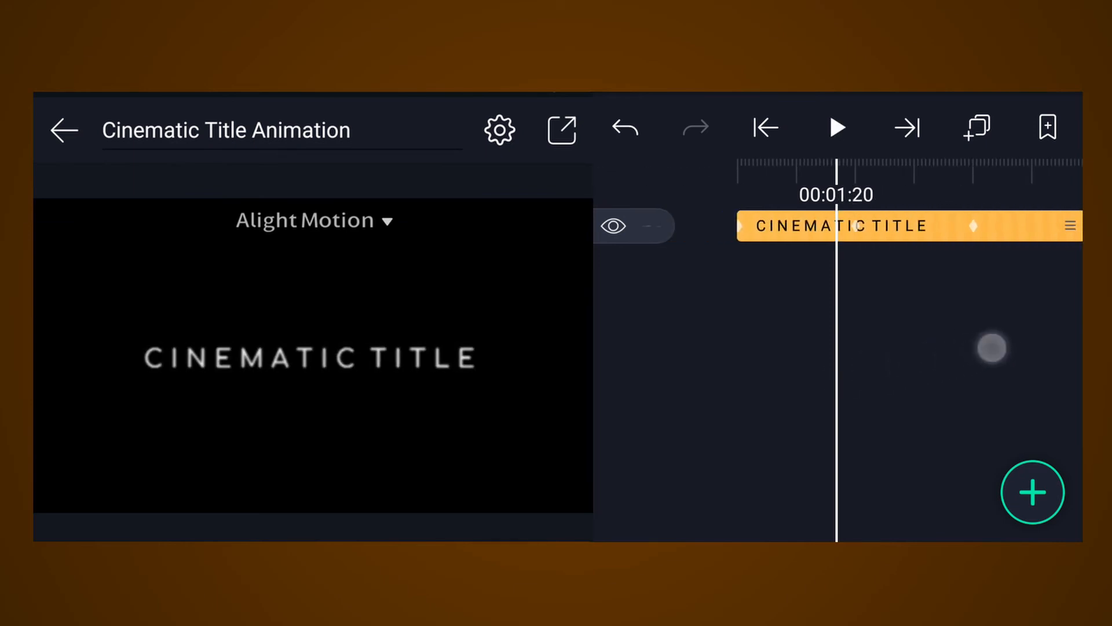
left_click(836, 226)
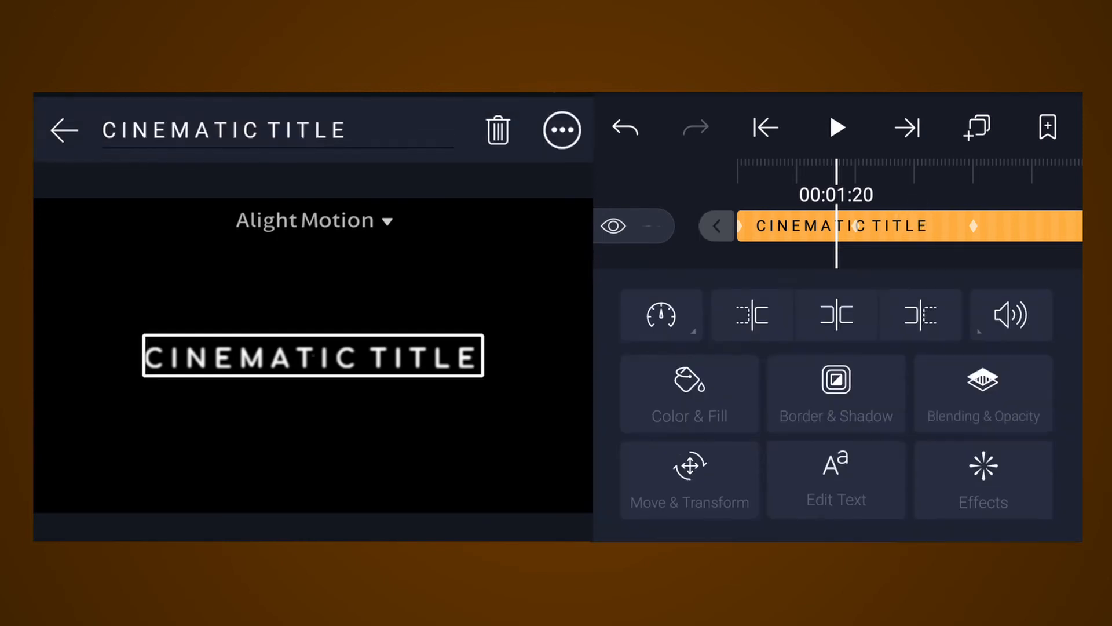
- Replace the duplicated layer's text with 'IN ALIGHT MOTION' and confirm it
left_click(835, 479)
type("A")
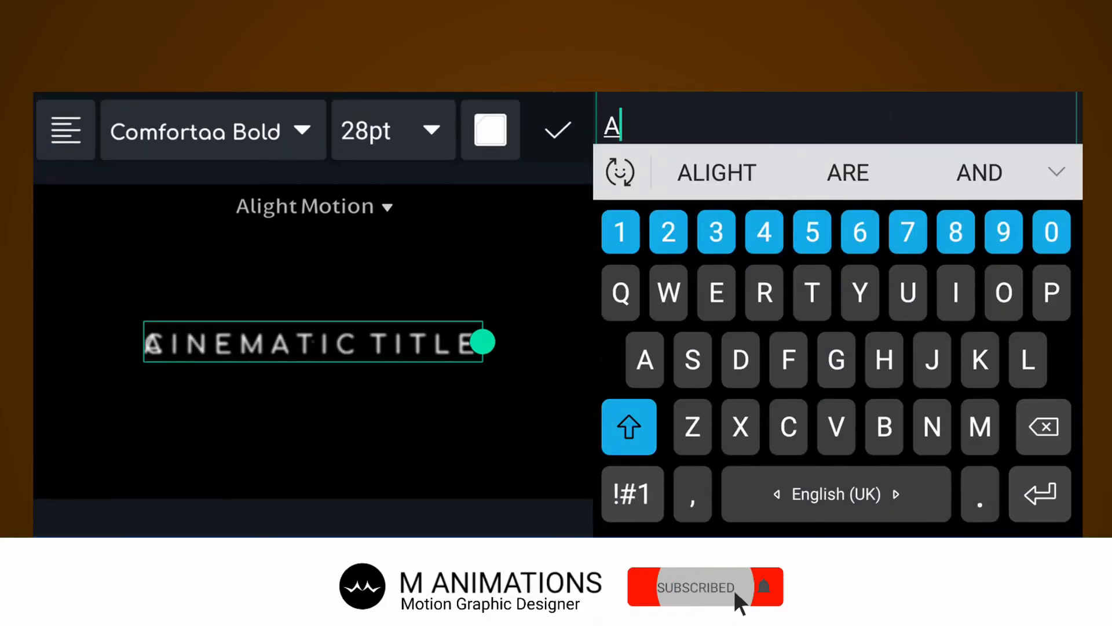
left_click(931, 428)
type("IN ALIGHTMOT")
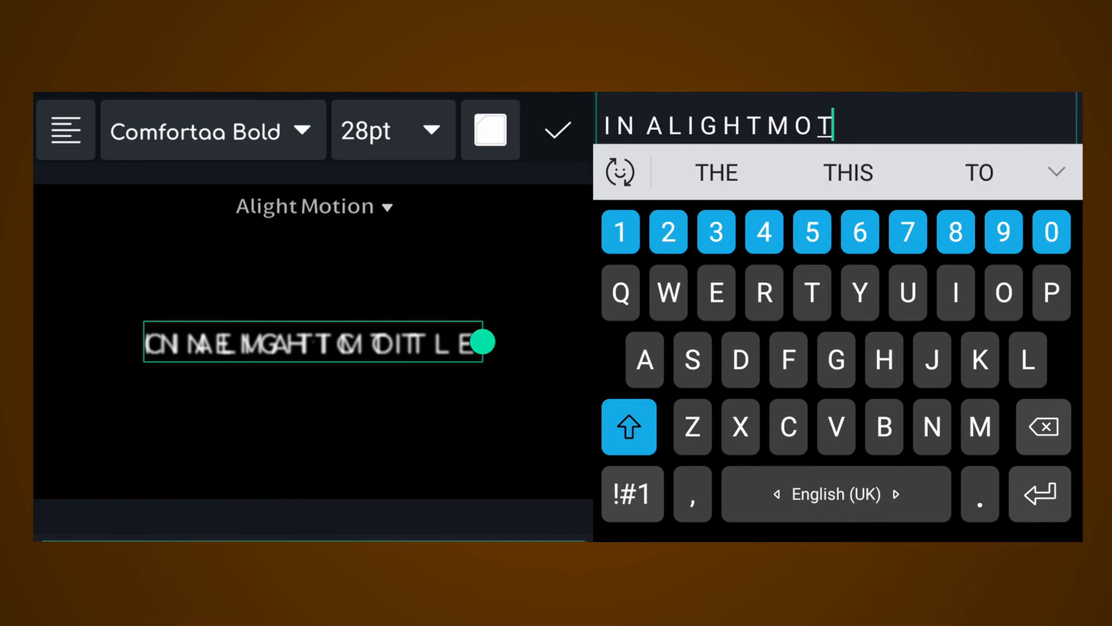
type("ION")
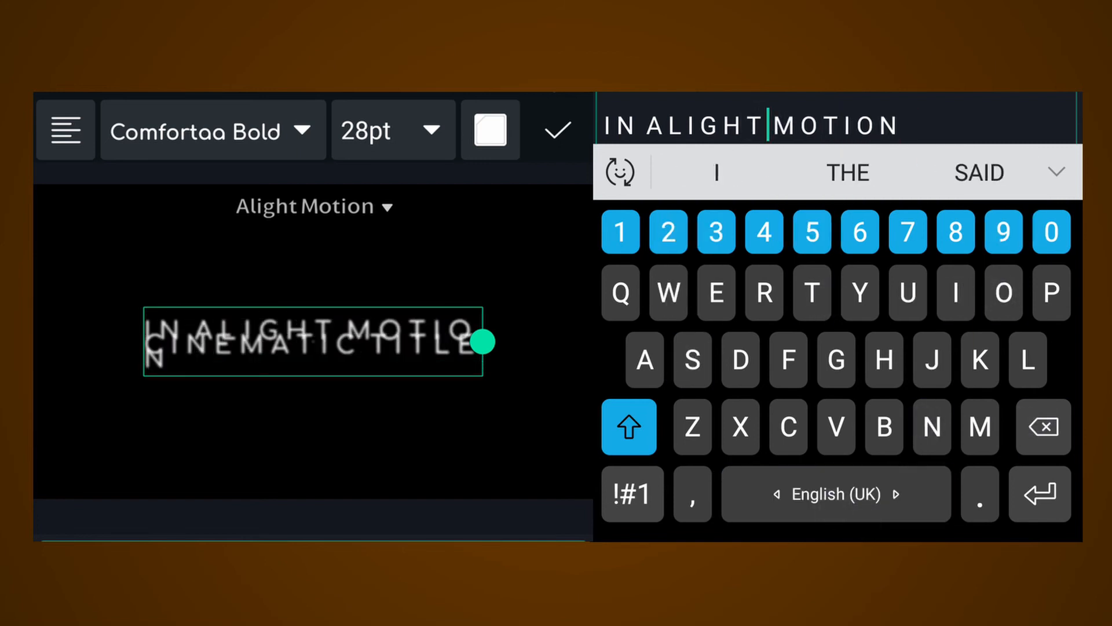
left_click(557, 128)
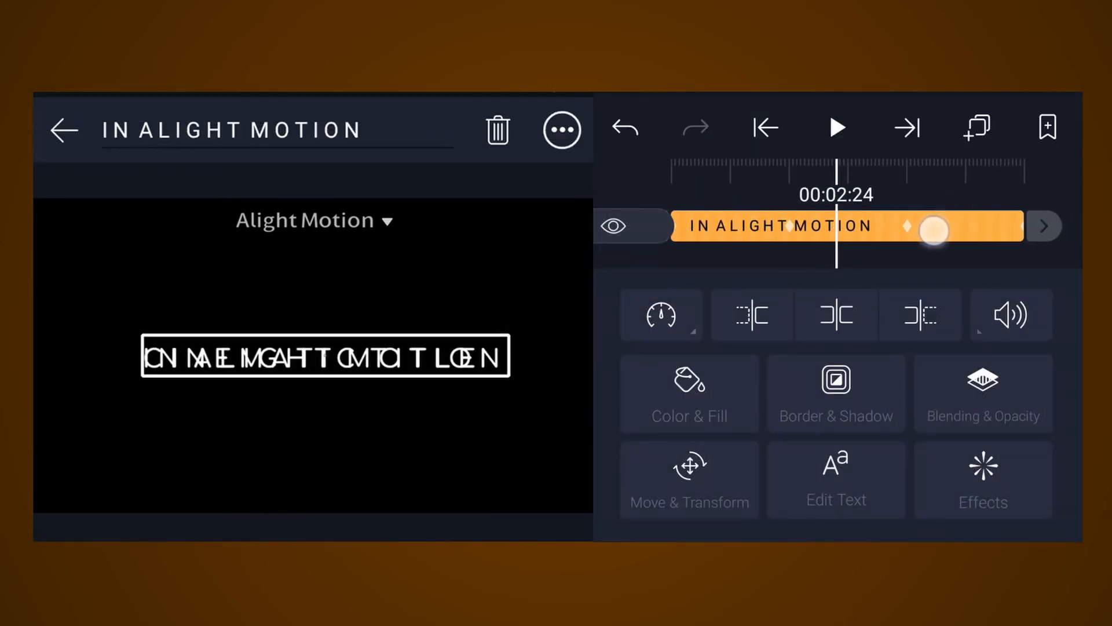
- Reduce the IN ALIGHT MOTION subtitle's text size to 16pt
left_click(688, 479)
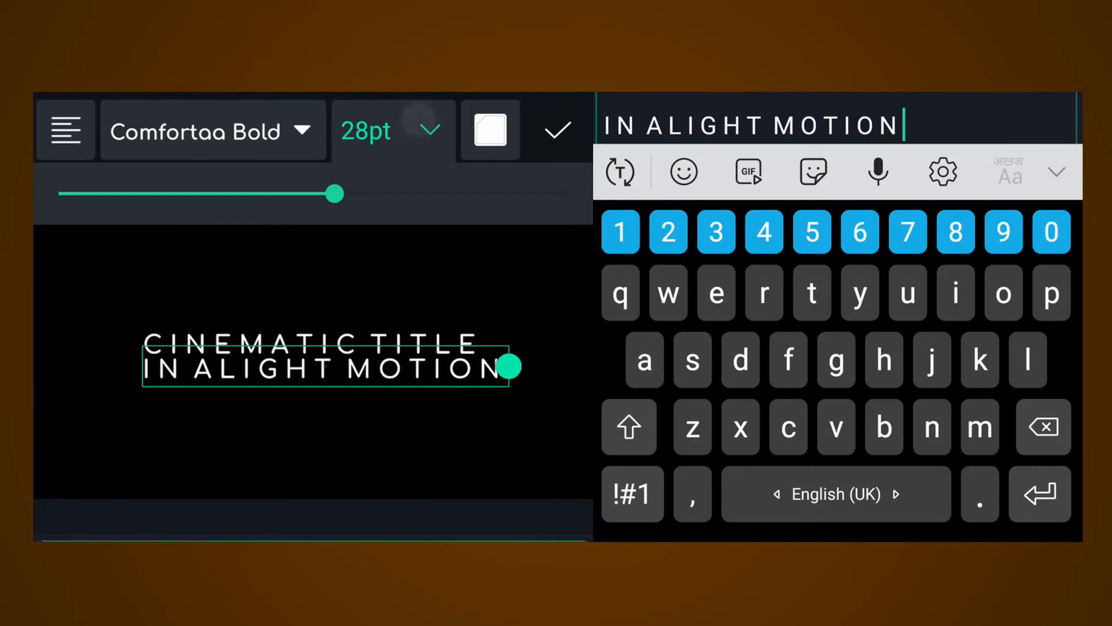
left_click_drag(333, 193, 291, 194)
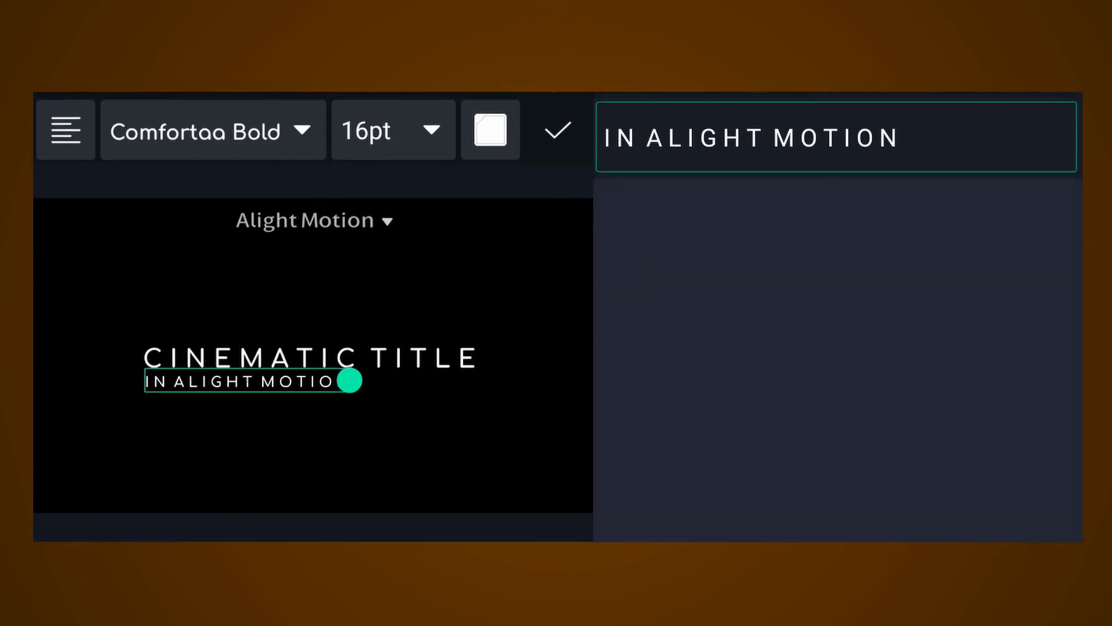
left_click(557, 130)
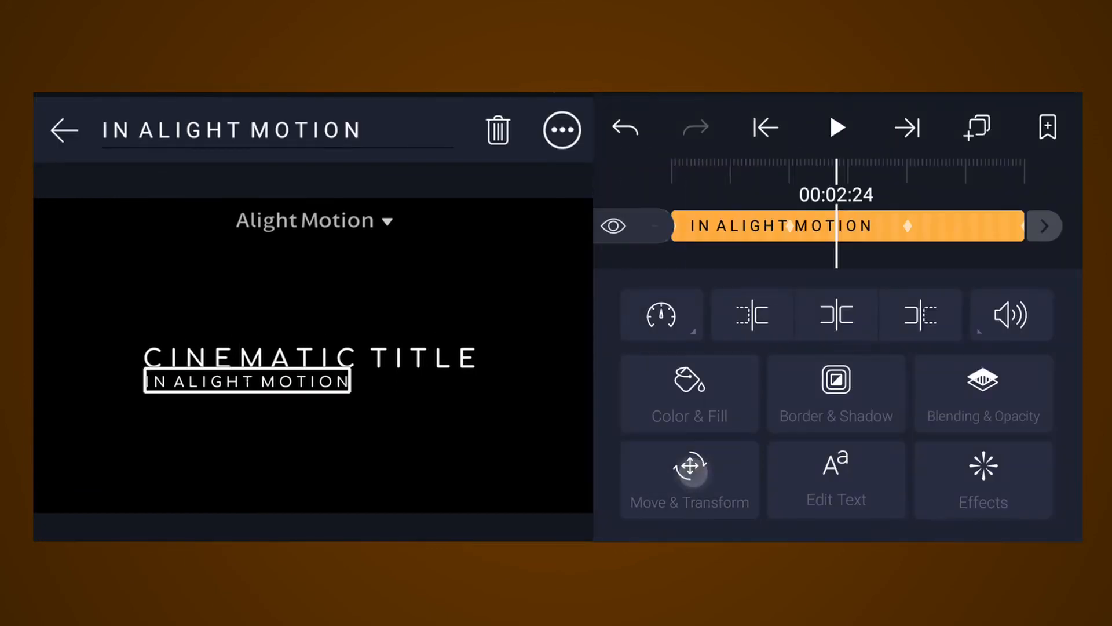
- Centre the subtitle beneath a slightly raised title and start its clip a little later
left_click(688, 478)
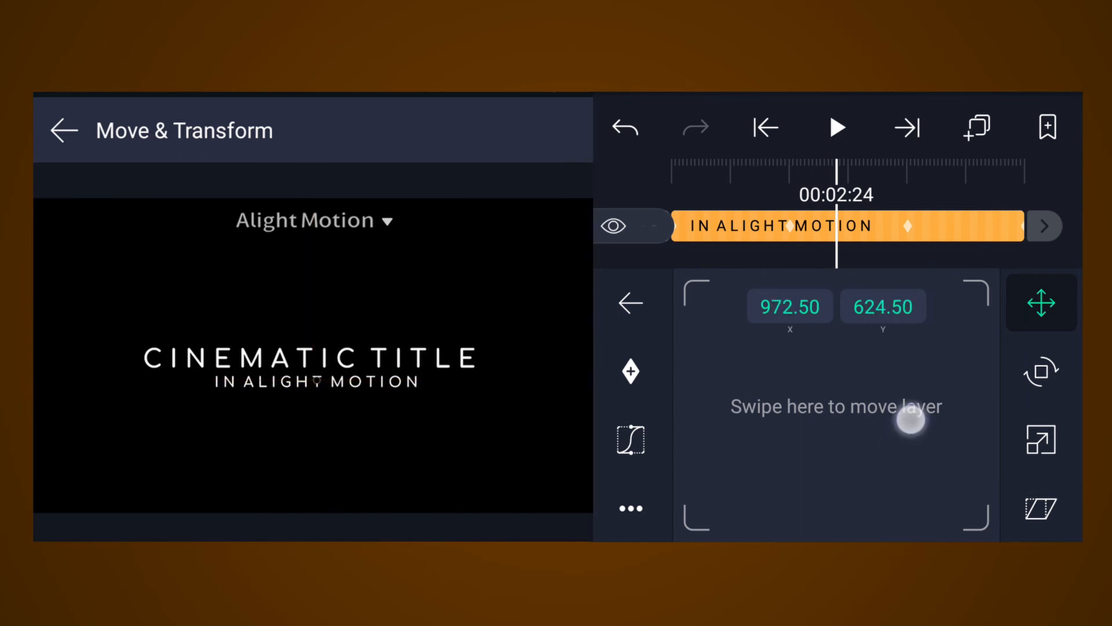
left_click(62, 130)
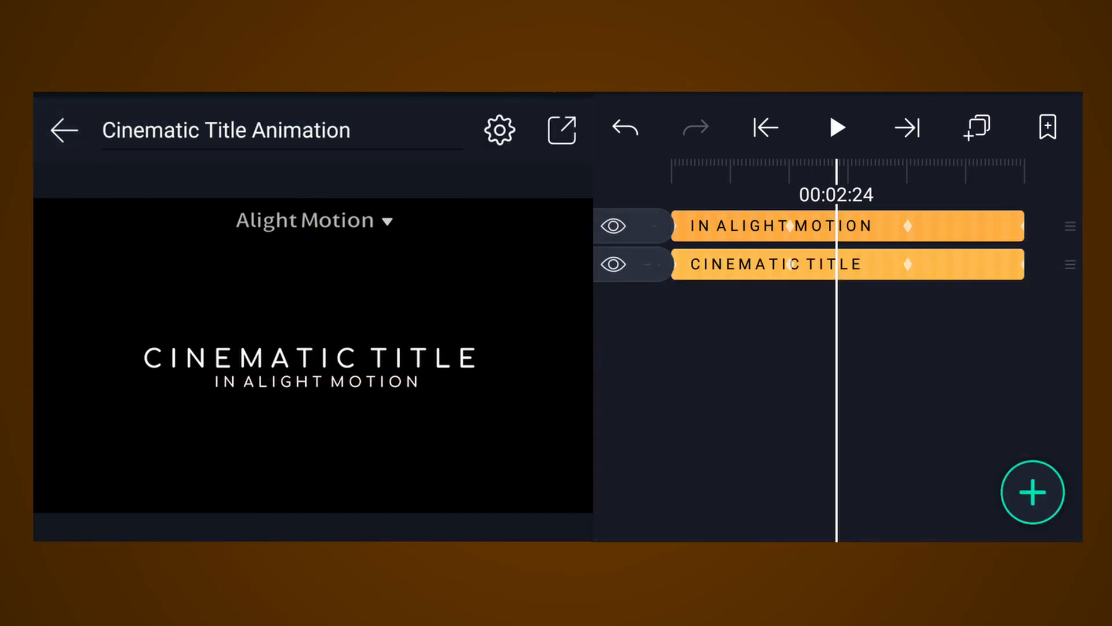
left_click(772, 265)
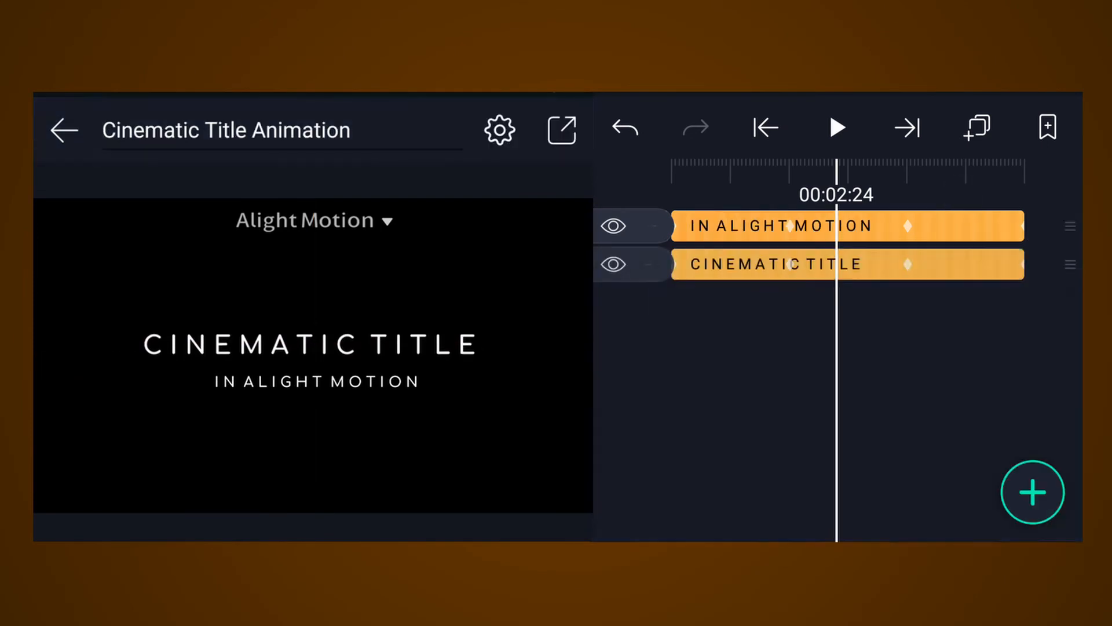
left_click(777, 226)
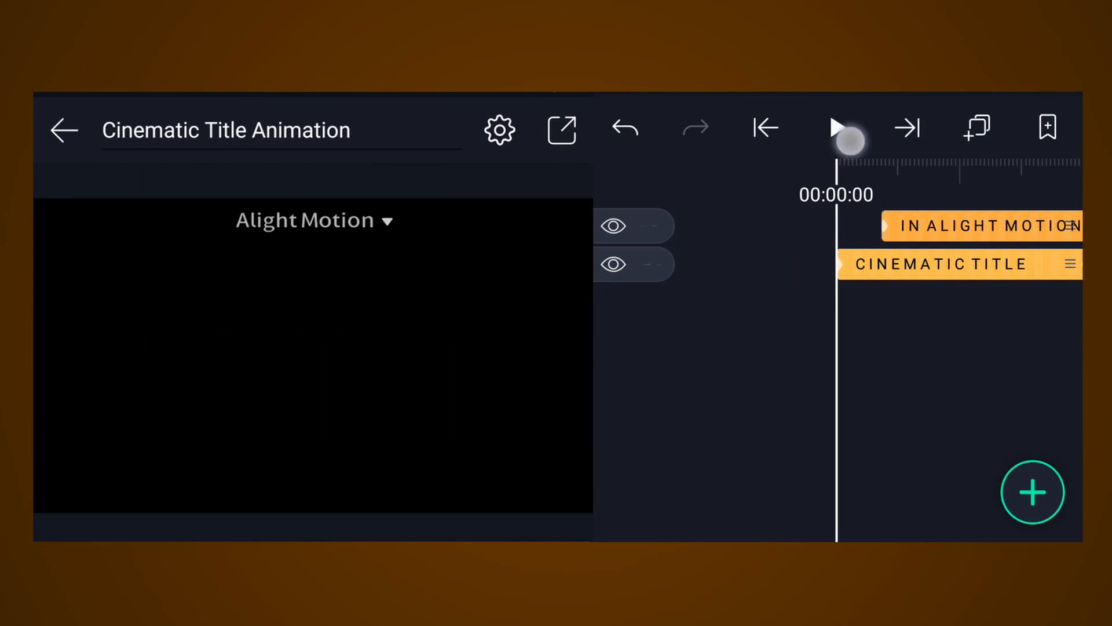
- Preview both title lines animating twice, then bring up the Export & Share options
left_click(835, 129)
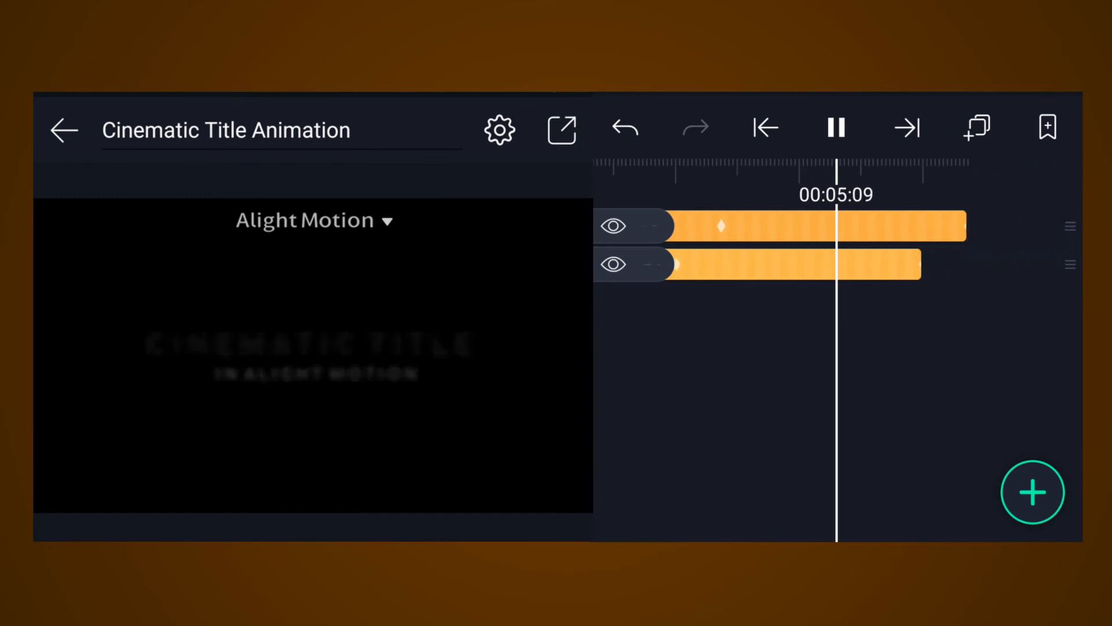
left_click(835, 128)
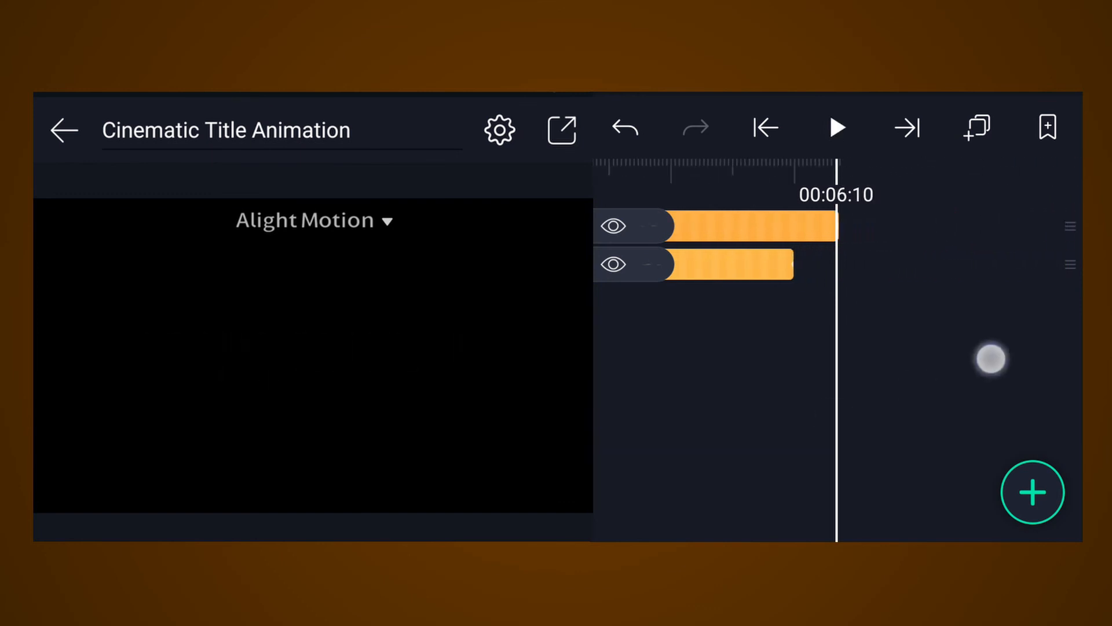
left_click(835, 127)
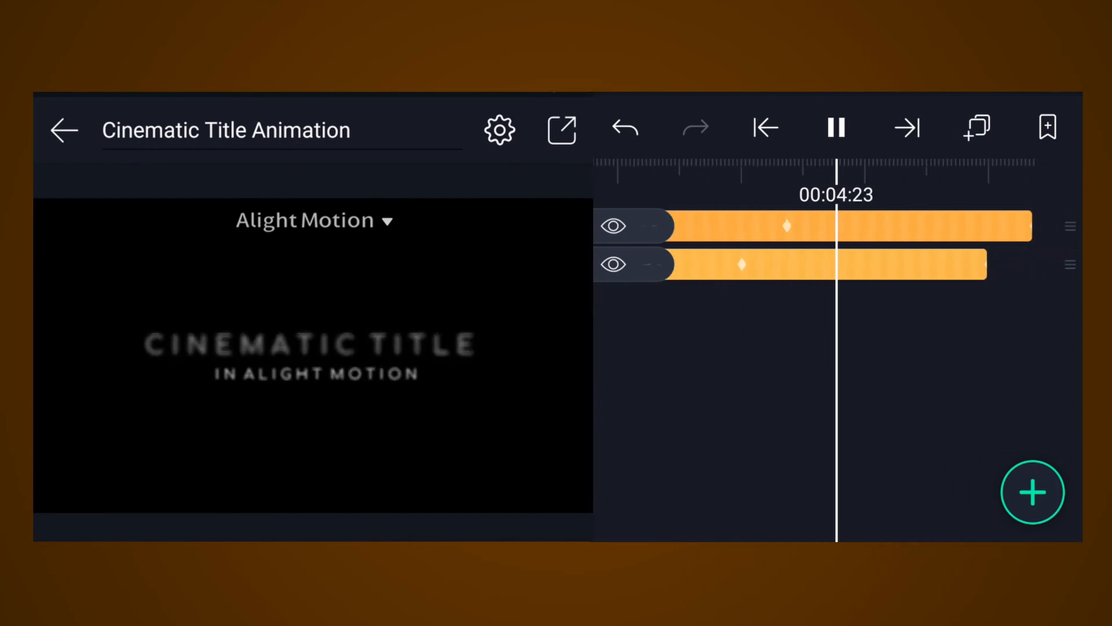
left_click(835, 127)
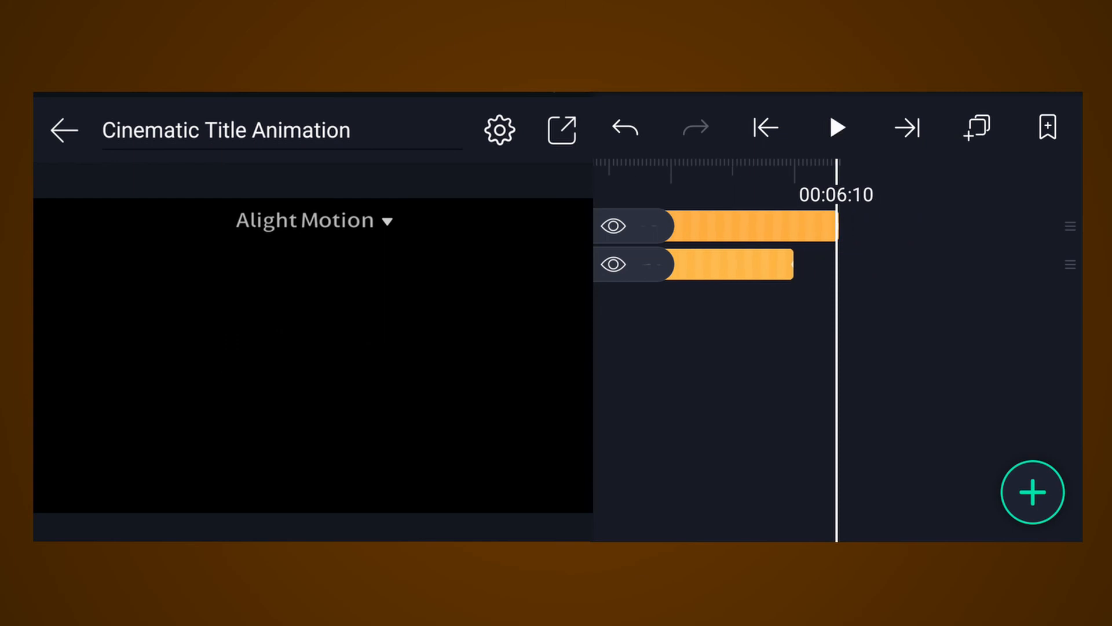
left_click(559, 129)
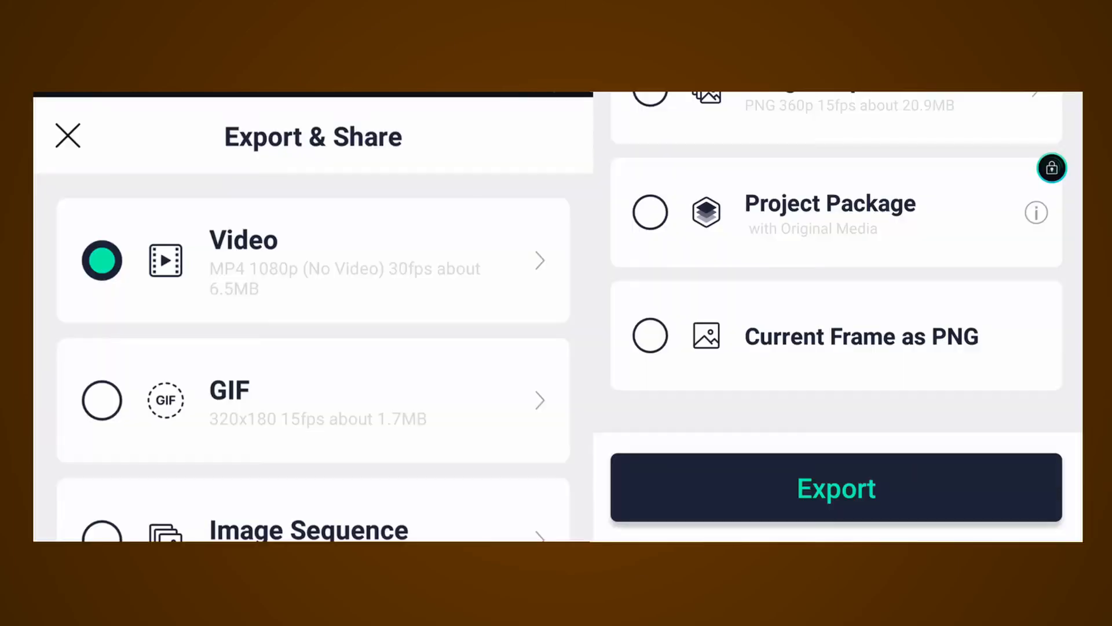
- Start the video export, continuing past the membership offer to 'Preparing to export'
left_click(68, 135)
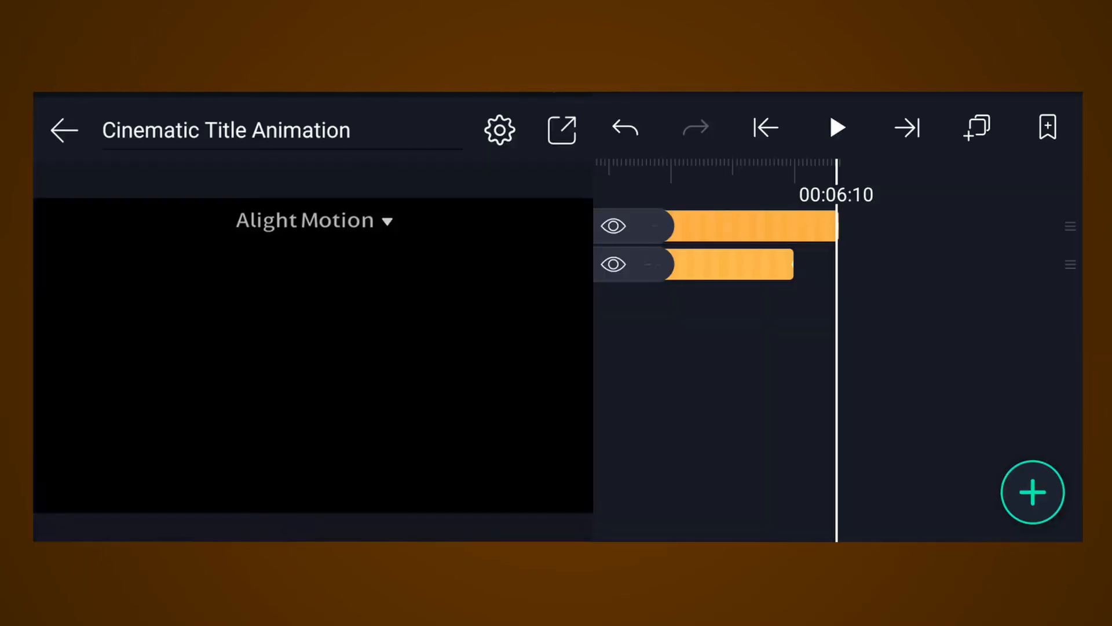
left_click(561, 129)
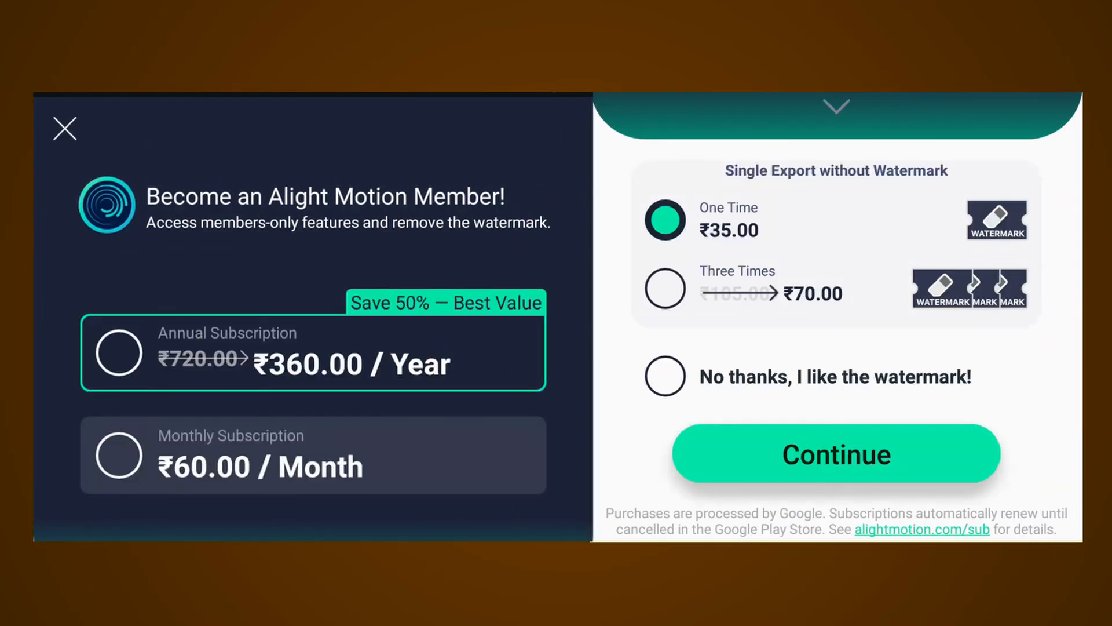
left_click(836, 454)
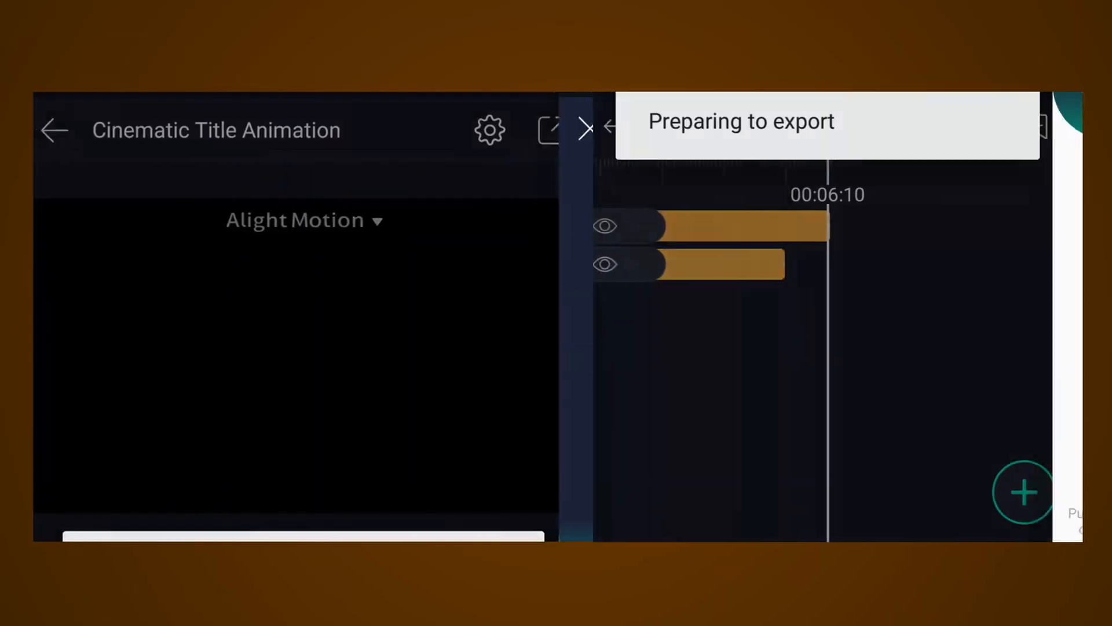